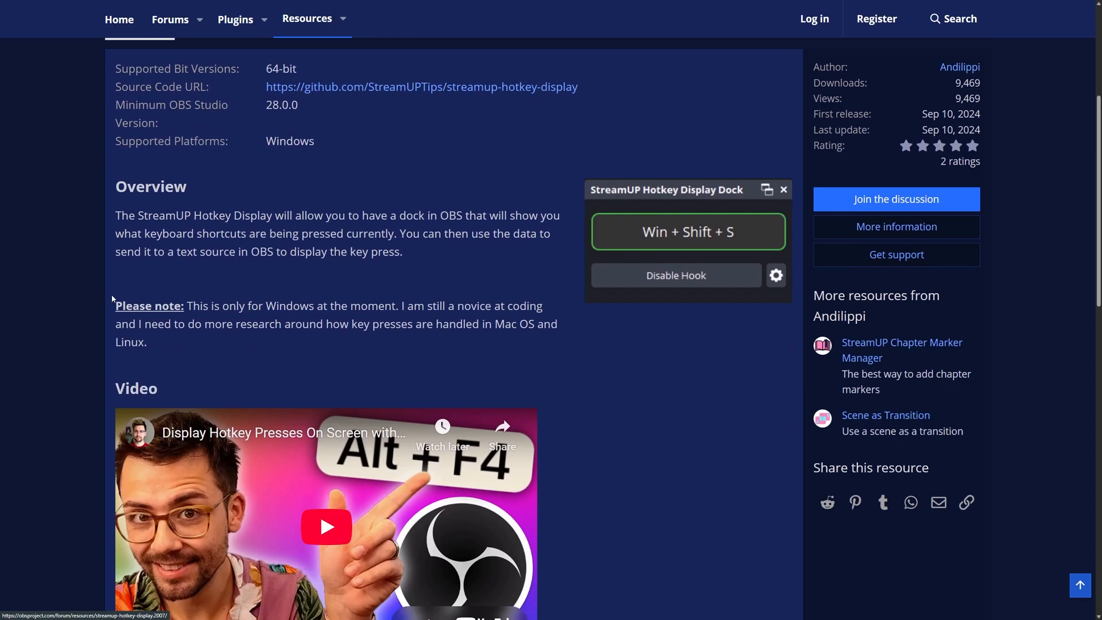
# - Scroll the StreamUP Hotkey Display forum page to read its overview and Windows-only note
pyautogui.scroll(-3)
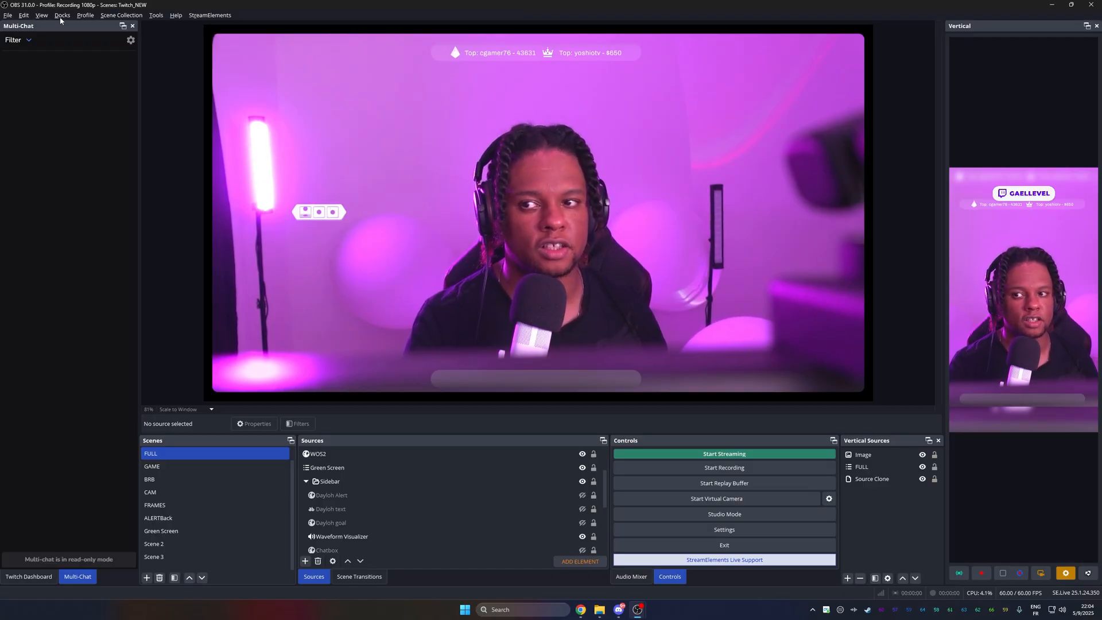
# - Enable the StreamUP Hotkey Display Dock and dock it in the right column above Vertical Sources
pyautogui.click(62, 15)
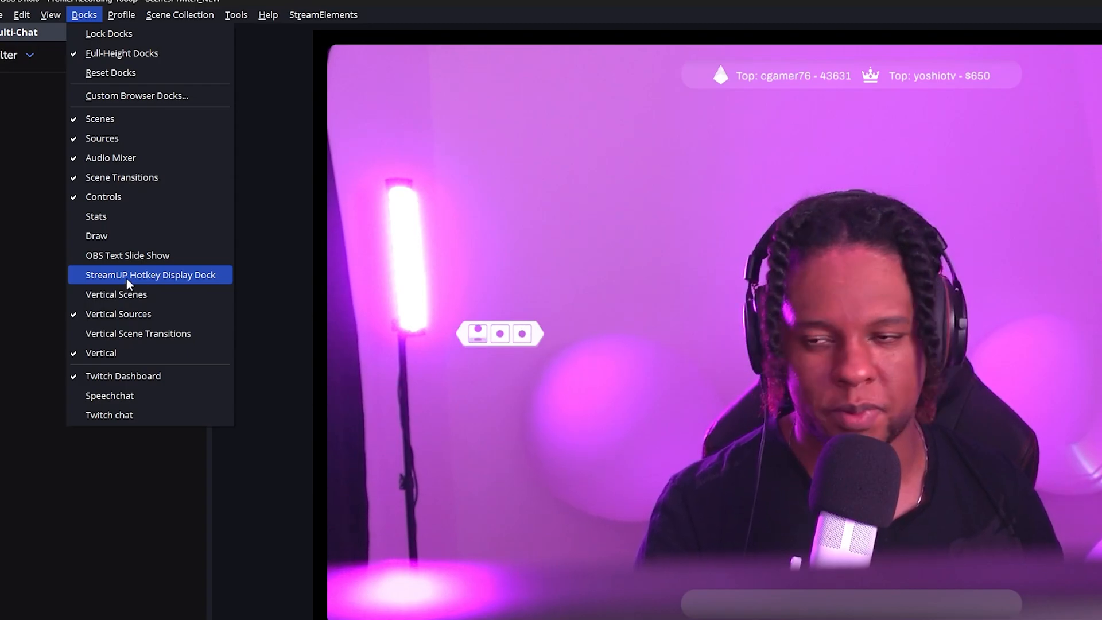
pyautogui.click(150, 275)
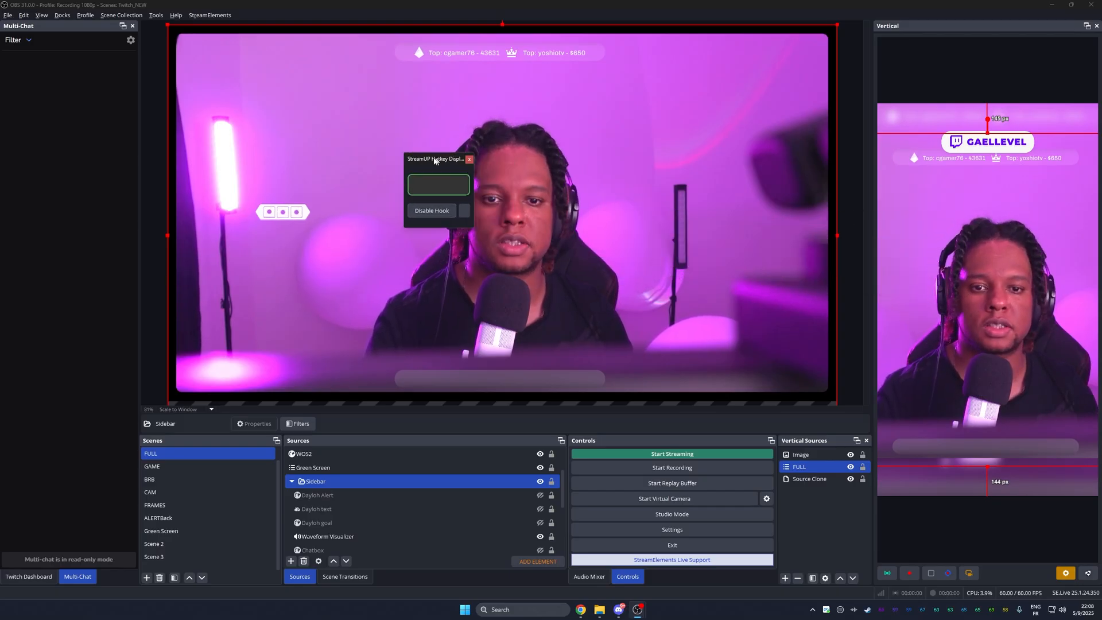
pyautogui.moveTo(436, 158); pyautogui.dragTo(413, 208)
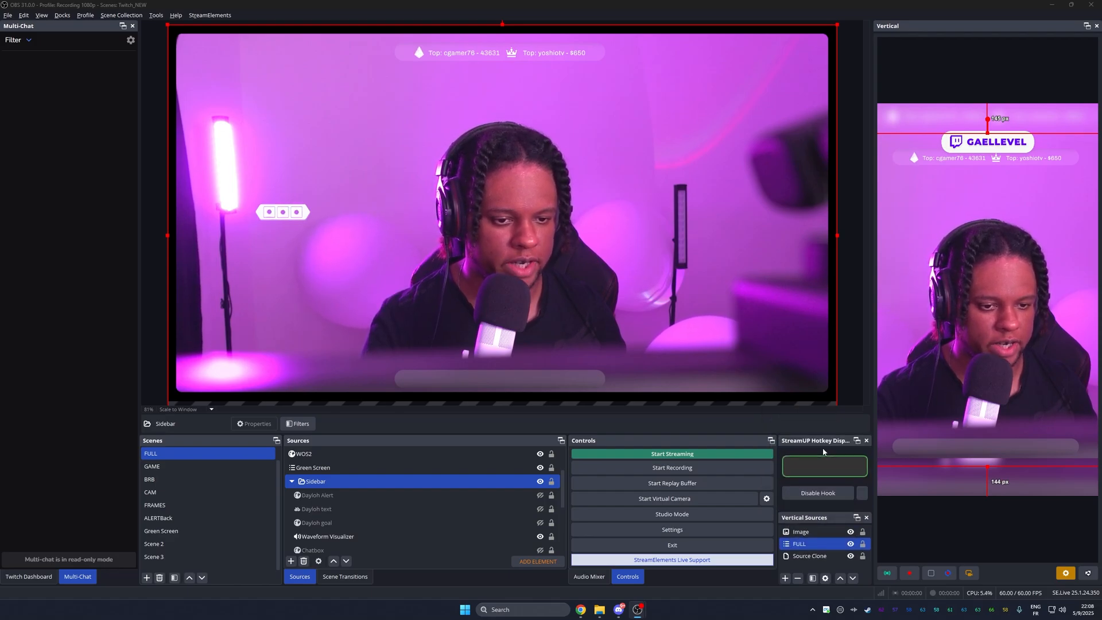
pyautogui.click(152, 556)
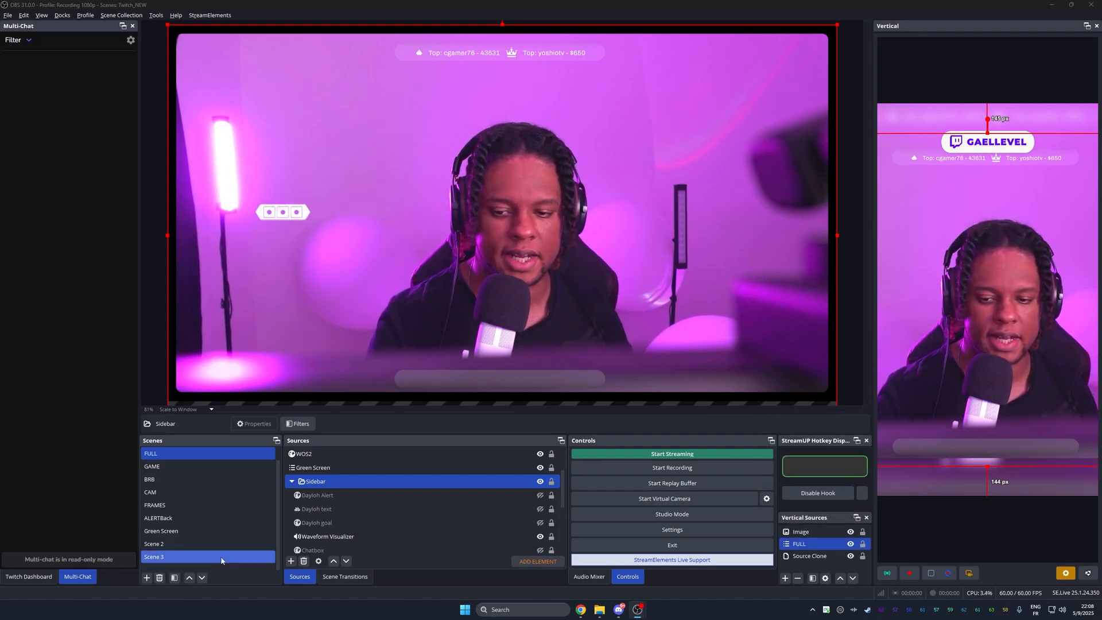
# - Add a Text (GDI+) source named HOTKEY using Montserrat Black with empty text
pyautogui.click(291, 561)
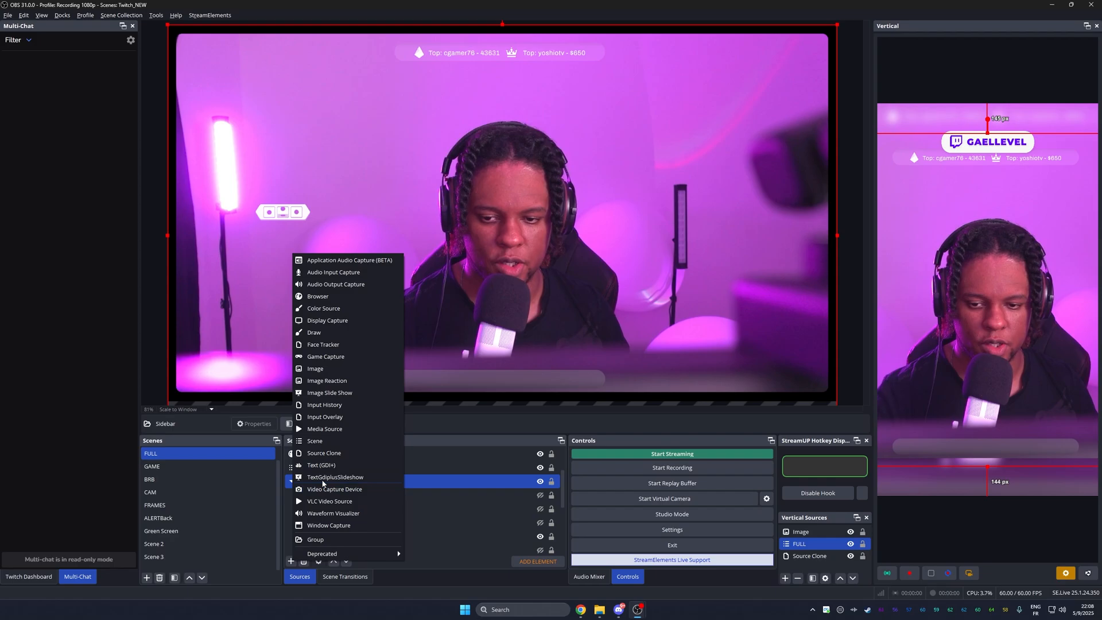
pyautogui.click(321, 464)
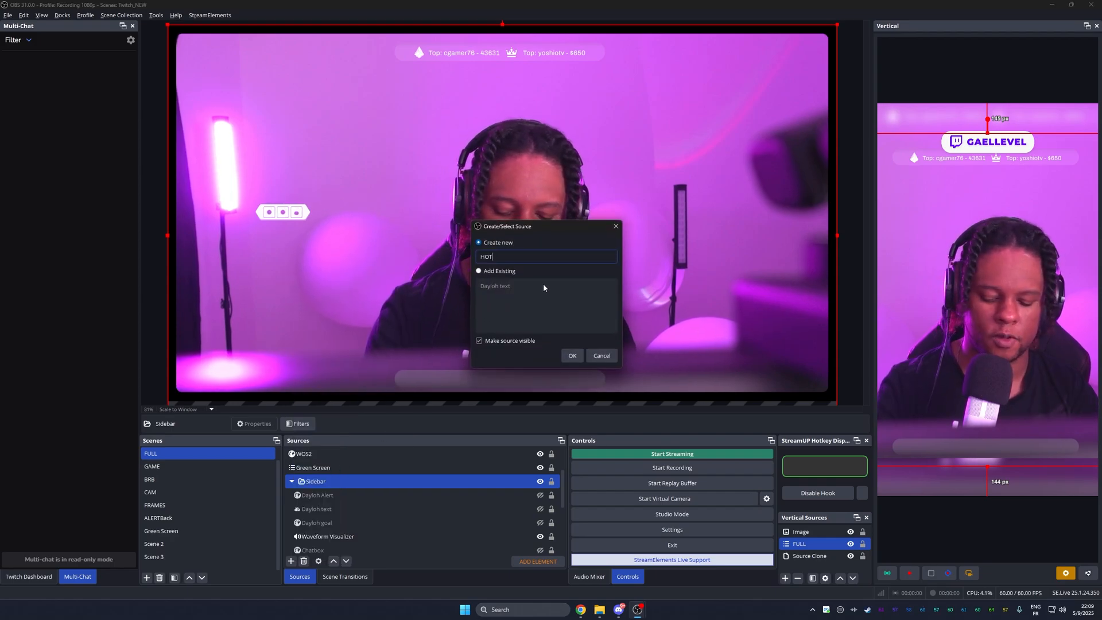
pyautogui.click(571, 354)
pyautogui.write('TEST')
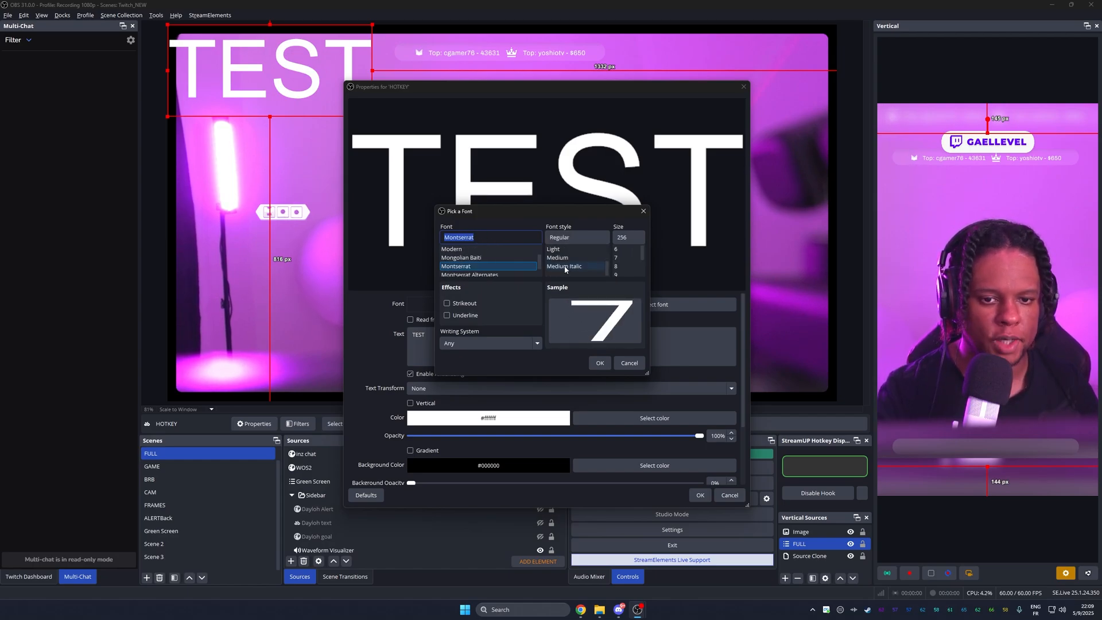
pyautogui.click(559, 266)
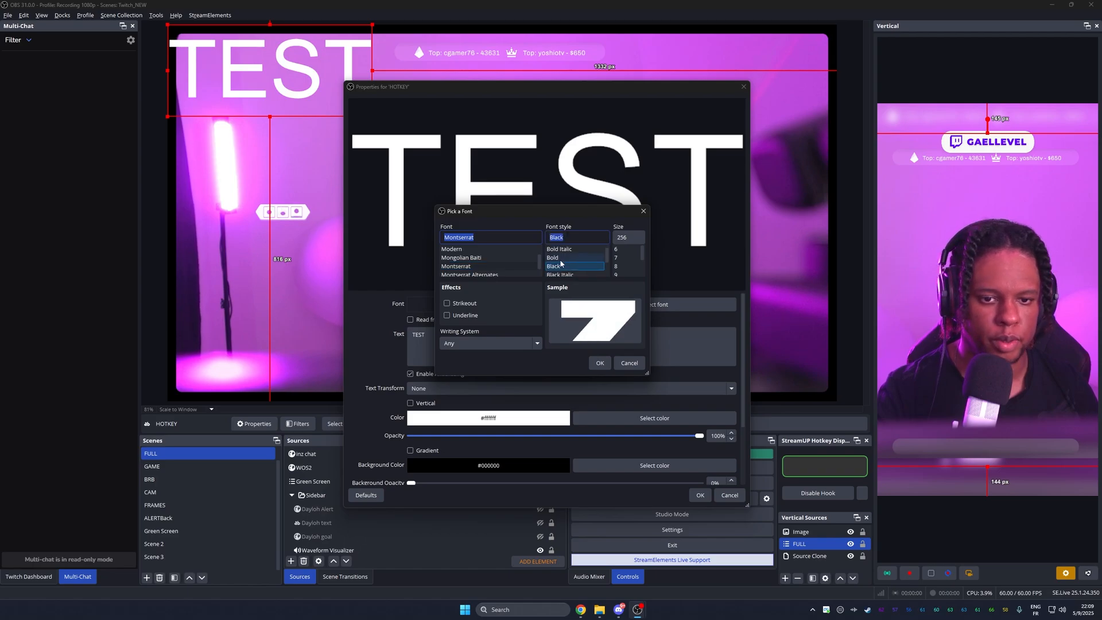
pyautogui.click(599, 362)
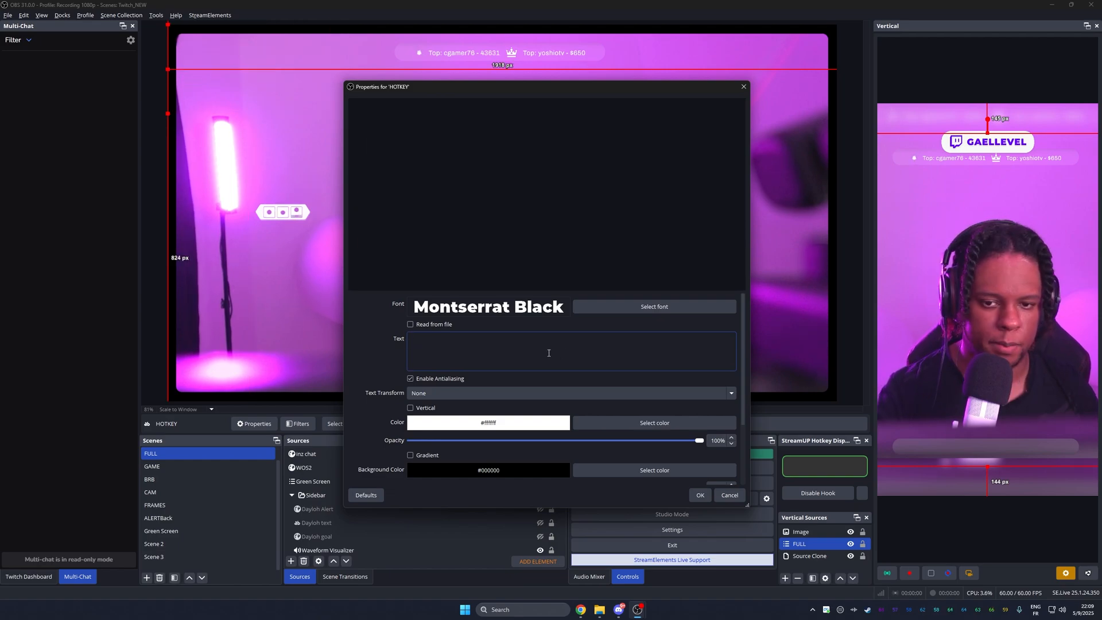
pyautogui.click(729, 495)
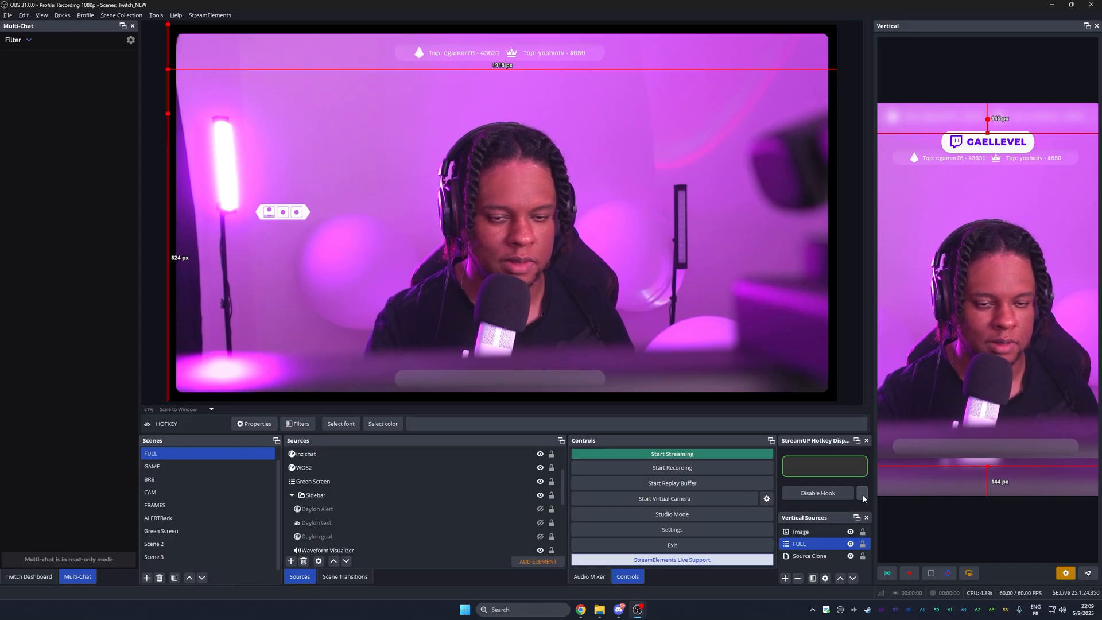
# - Set the hotkey dock to show keys in HOTKEY text of scene FULL for 1000 ms
pyautogui.click(863, 495)
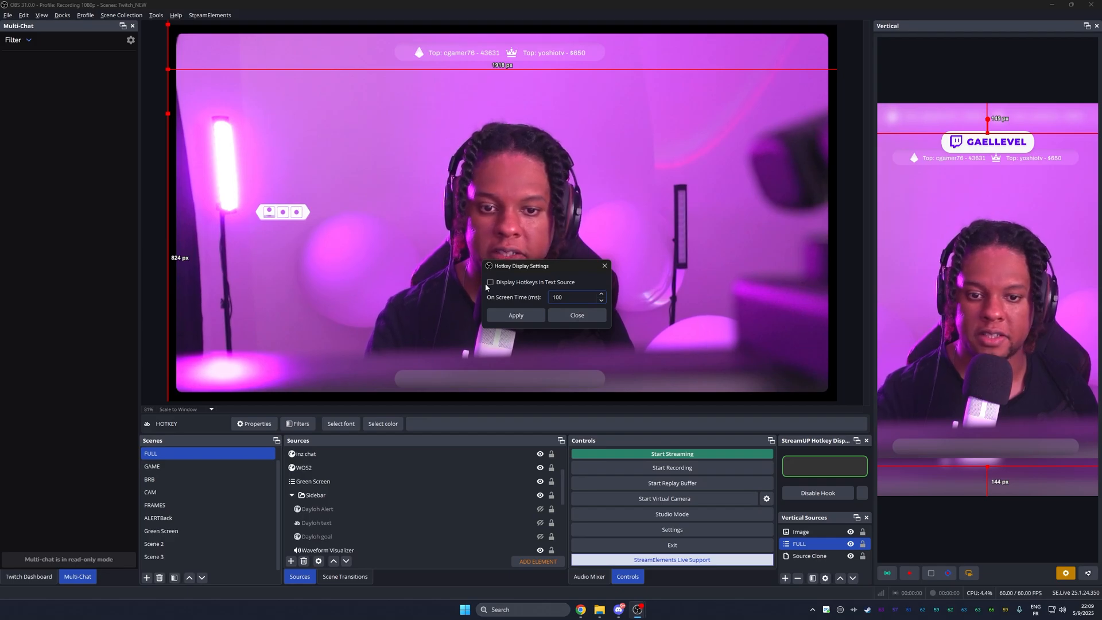
pyautogui.click(490, 281)
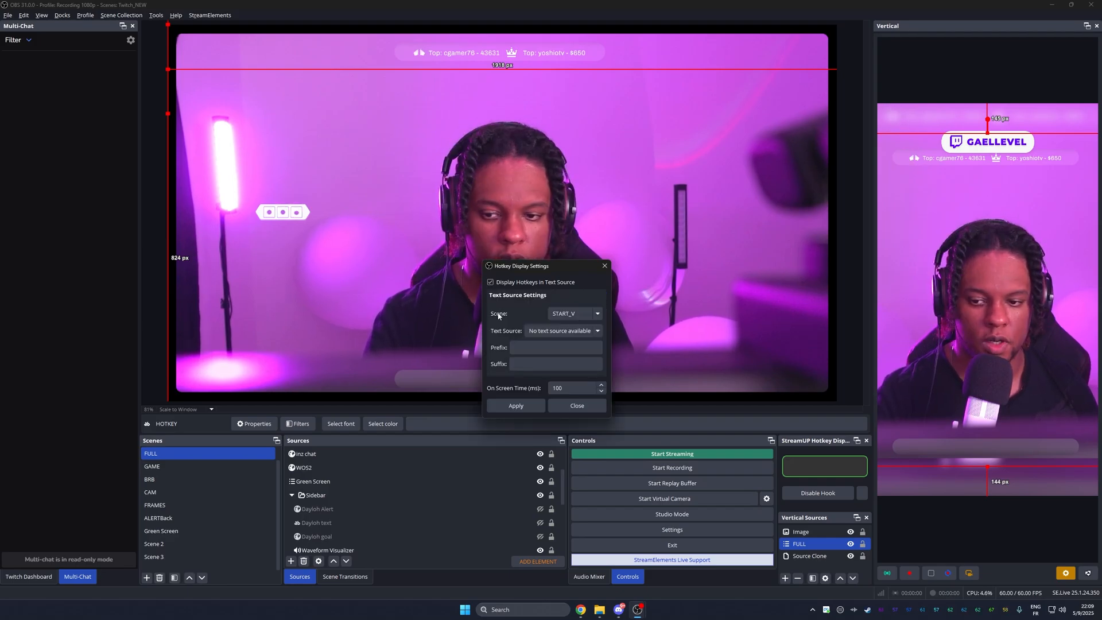
pyautogui.click(595, 313)
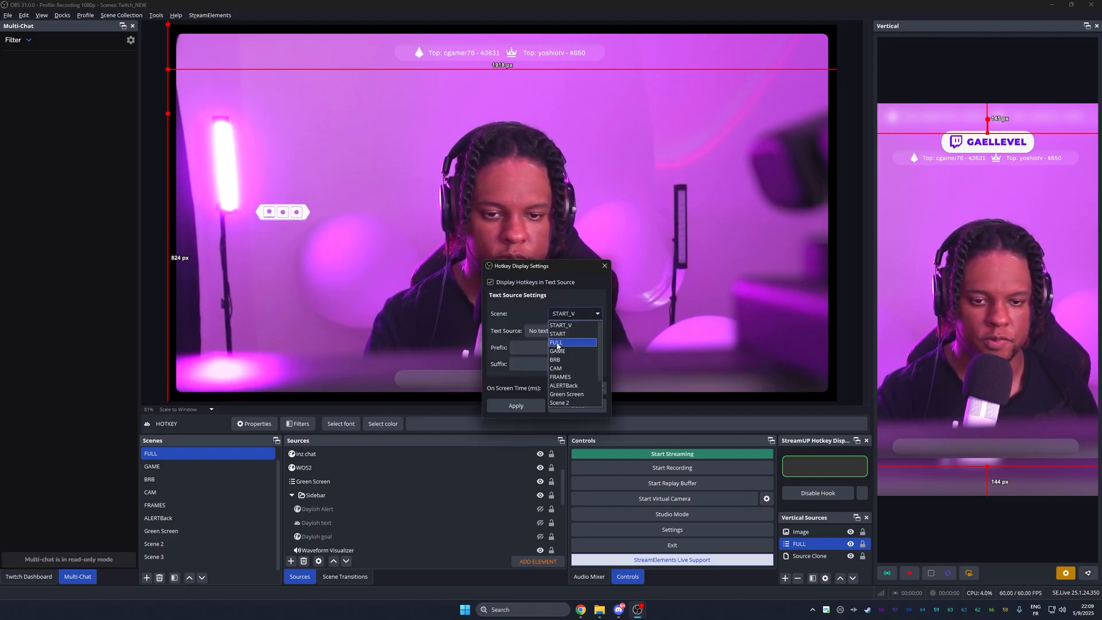
pyautogui.click(556, 342)
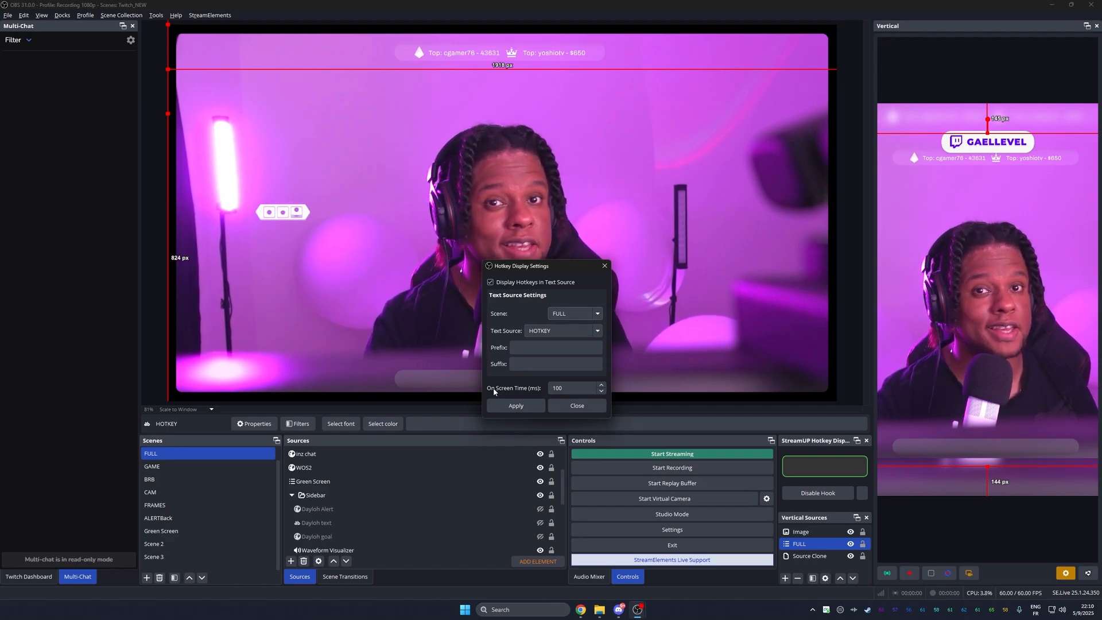
pyautogui.write('1000')
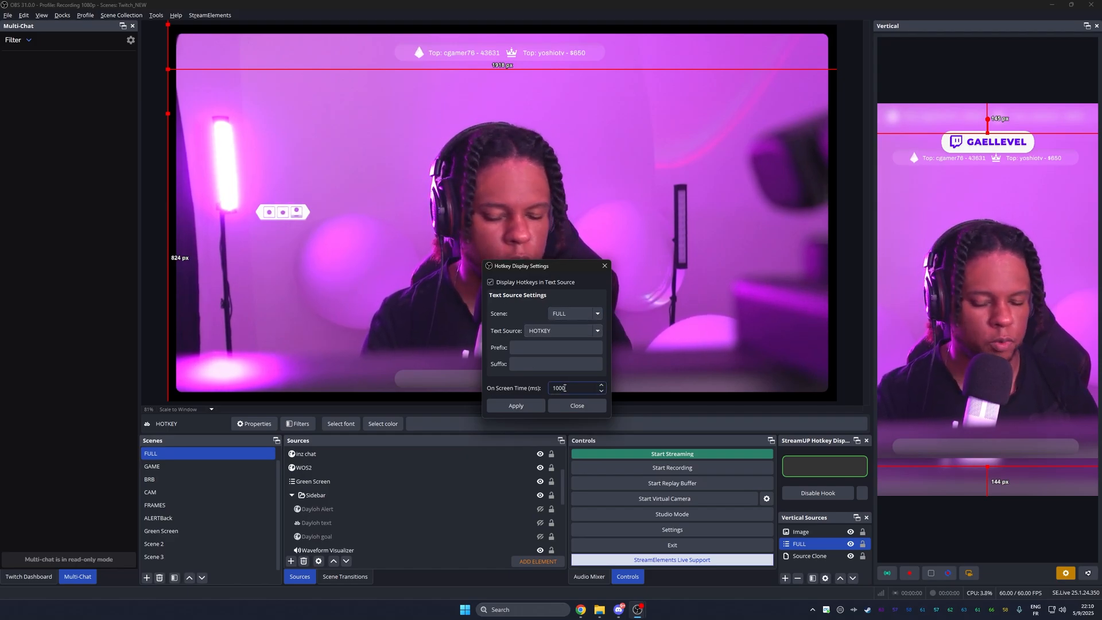
pyautogui.click(576, 405)
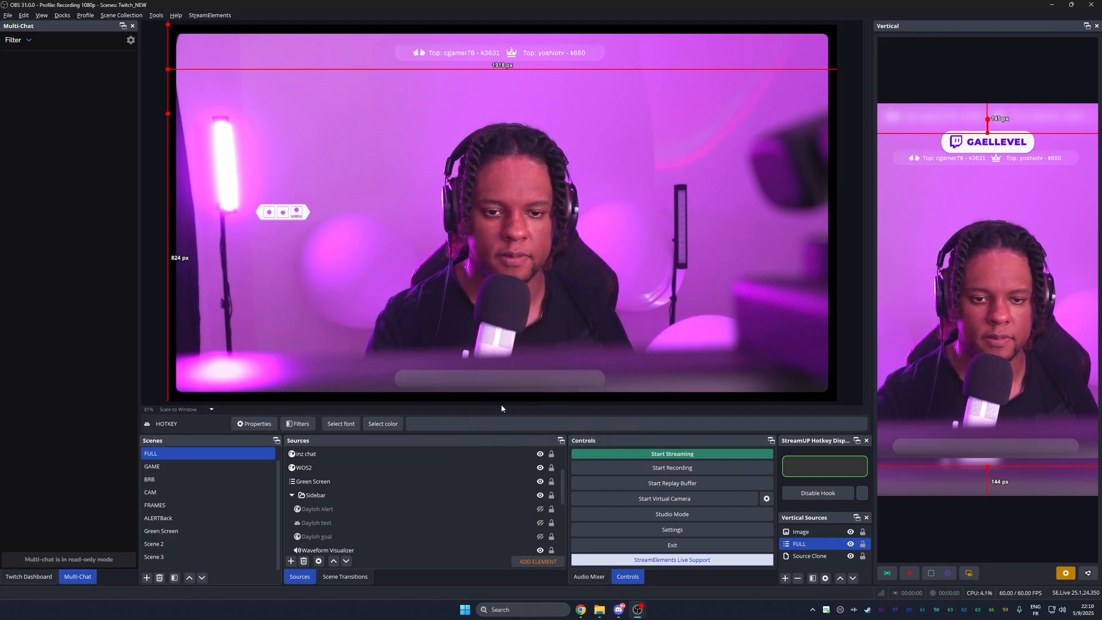
# - Press a test shortcut so the key combo appears in the HOTKEY text and dock
pyautogui.press('ctrl+s')
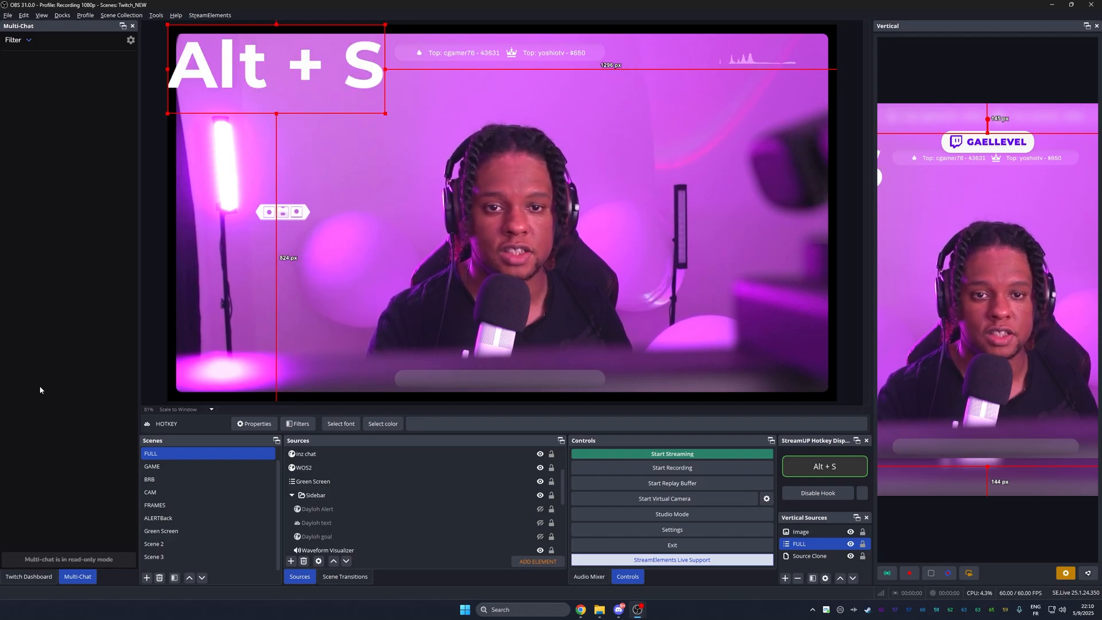
pyautogui.click(823, 466)
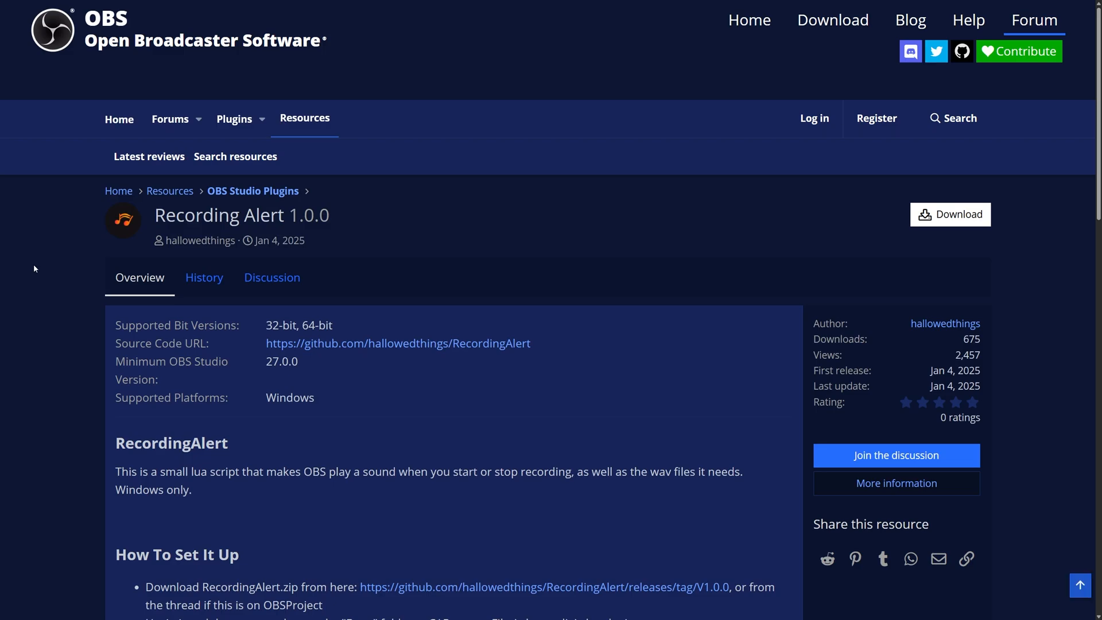
# - Read the Recording Alert forum setup steps and download the script
pyautogui.scroll(-3)
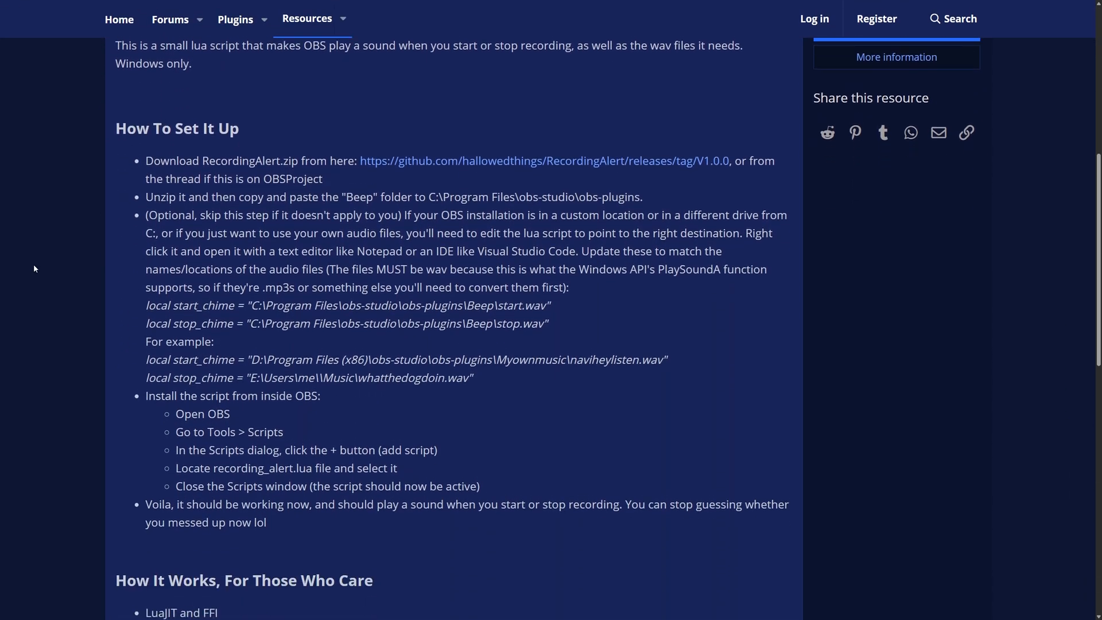
pyautogui.scroll(-3)
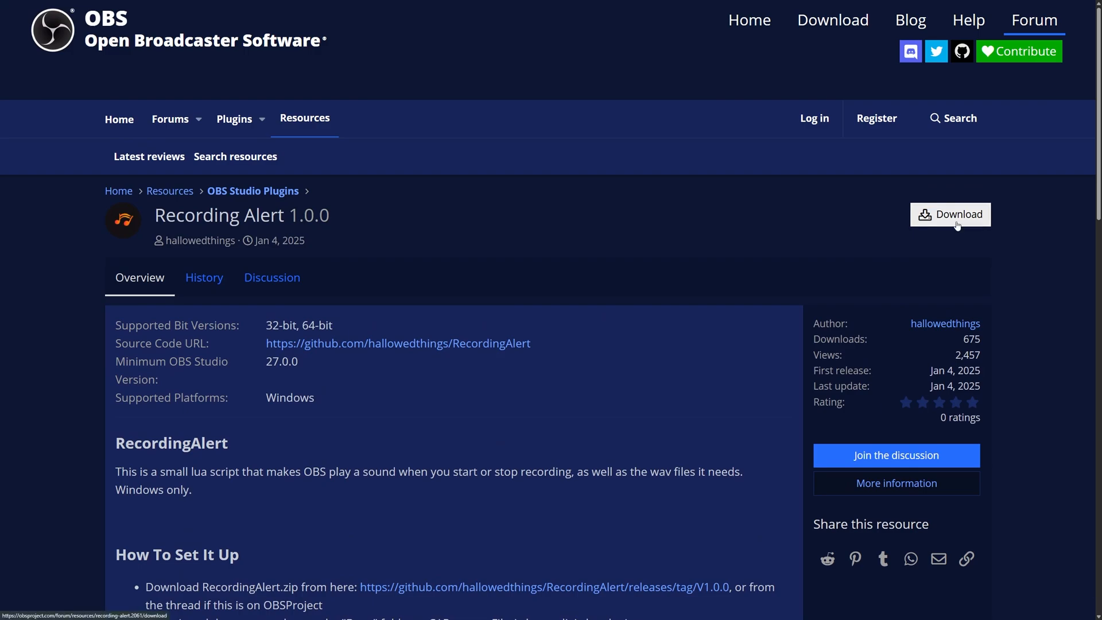
pyautogui.click(949, 214)
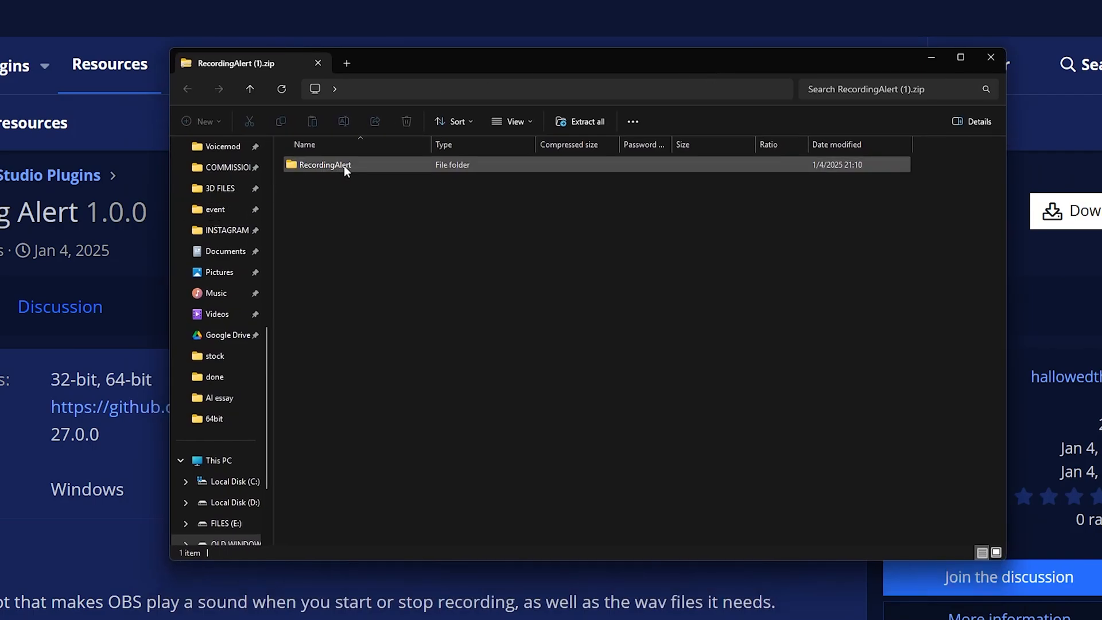
# - Open the RecordingAlert folder in the zip and browse to C:\Program Files\obs-studio\obs-plugins
pyautogui.doubleClick(324, 165)
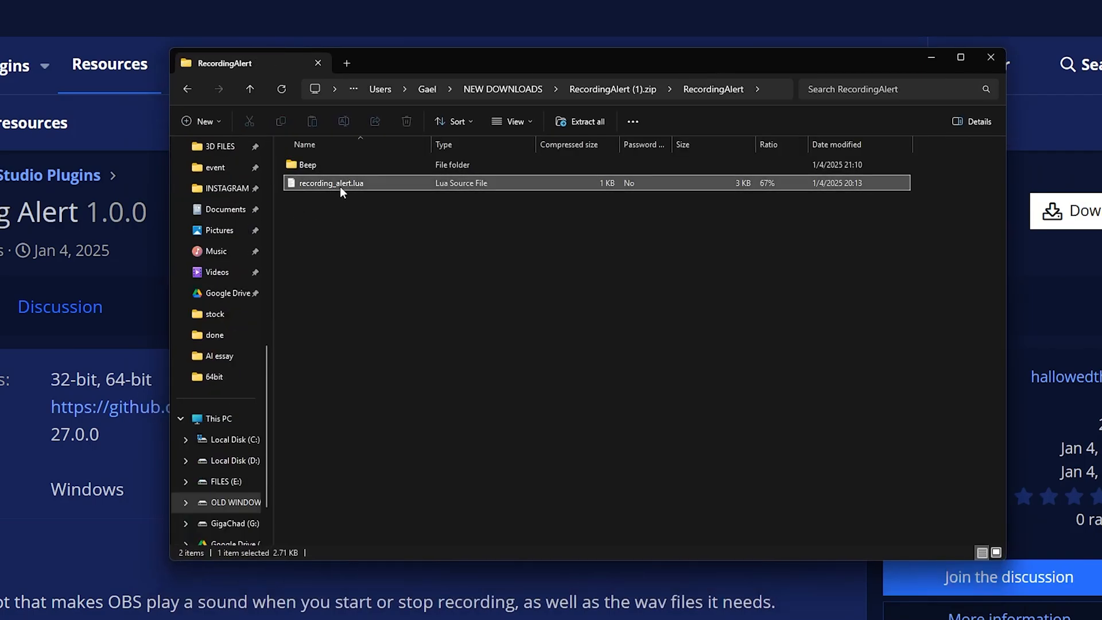
pyautogui.doubleClick(306, 165)
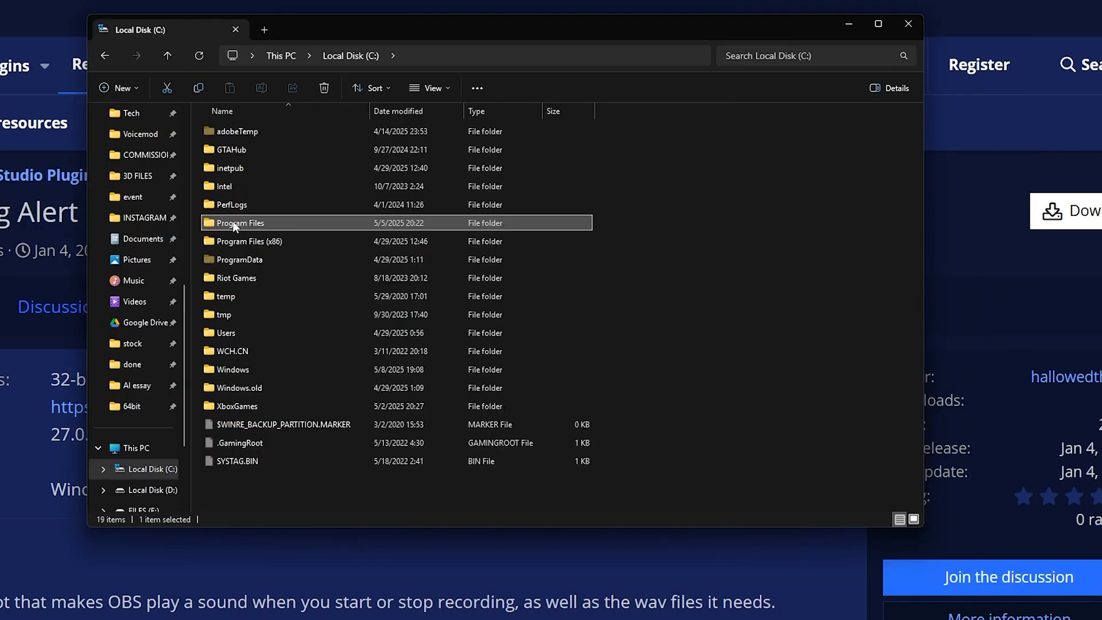
pyautogui.doubleClick(241, 222)
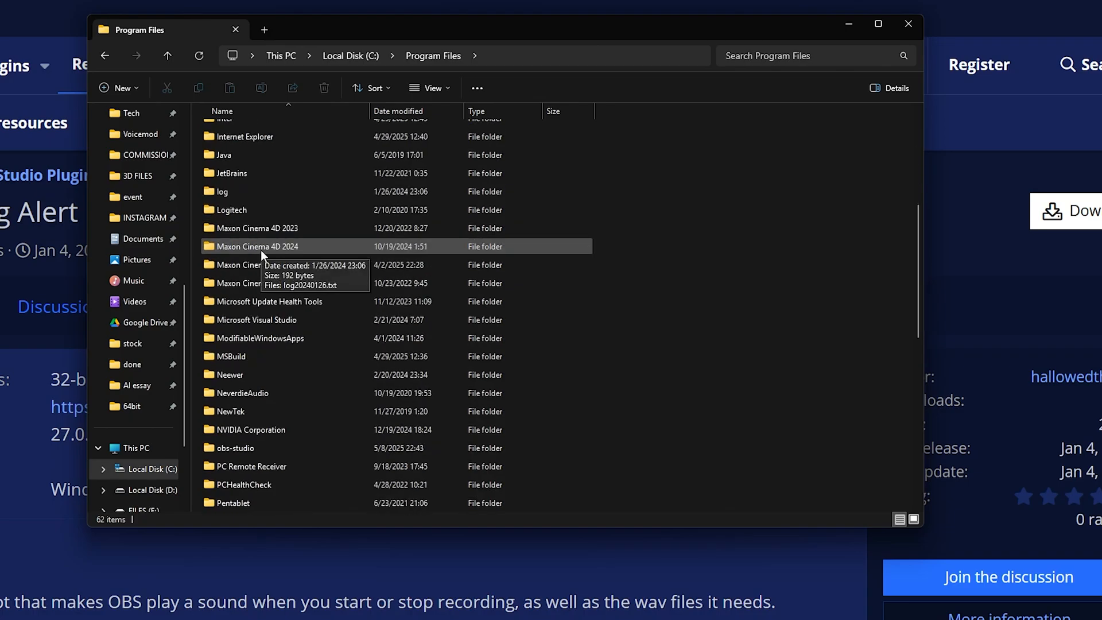
pyautogui.doubleClick(235, 448)
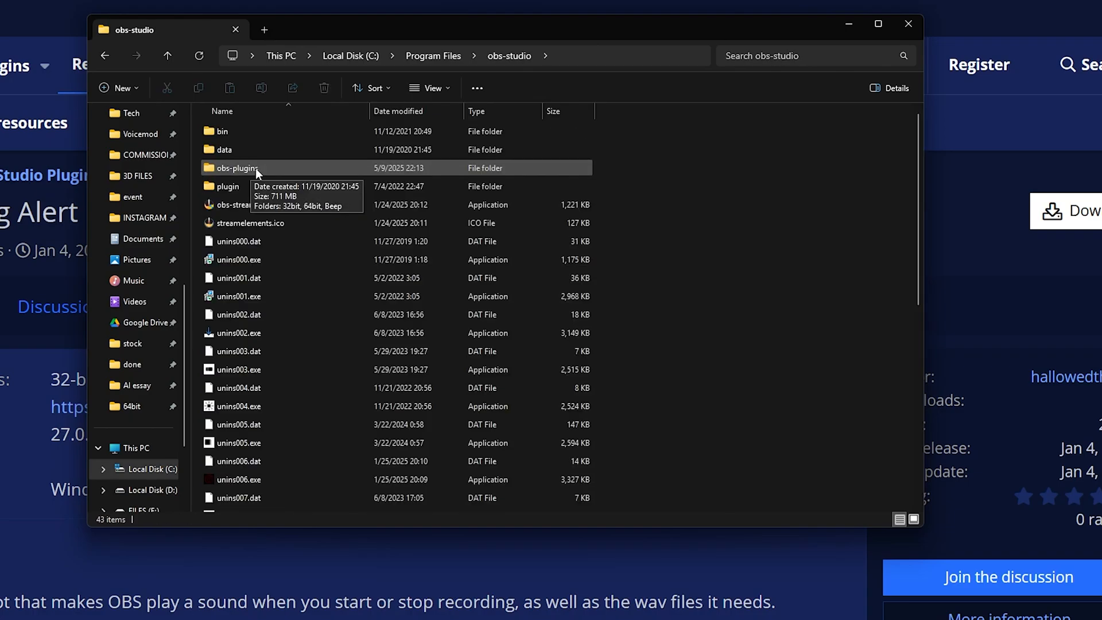
pyautogui.doubleClick(236, 167)
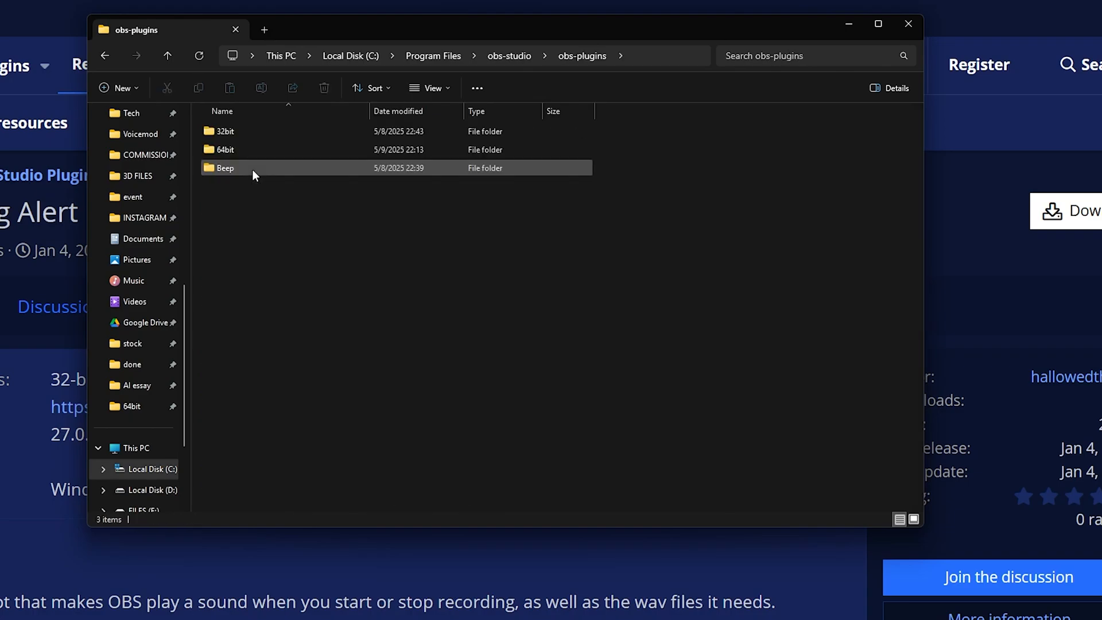
pyautogui.moveTo(232, 165)
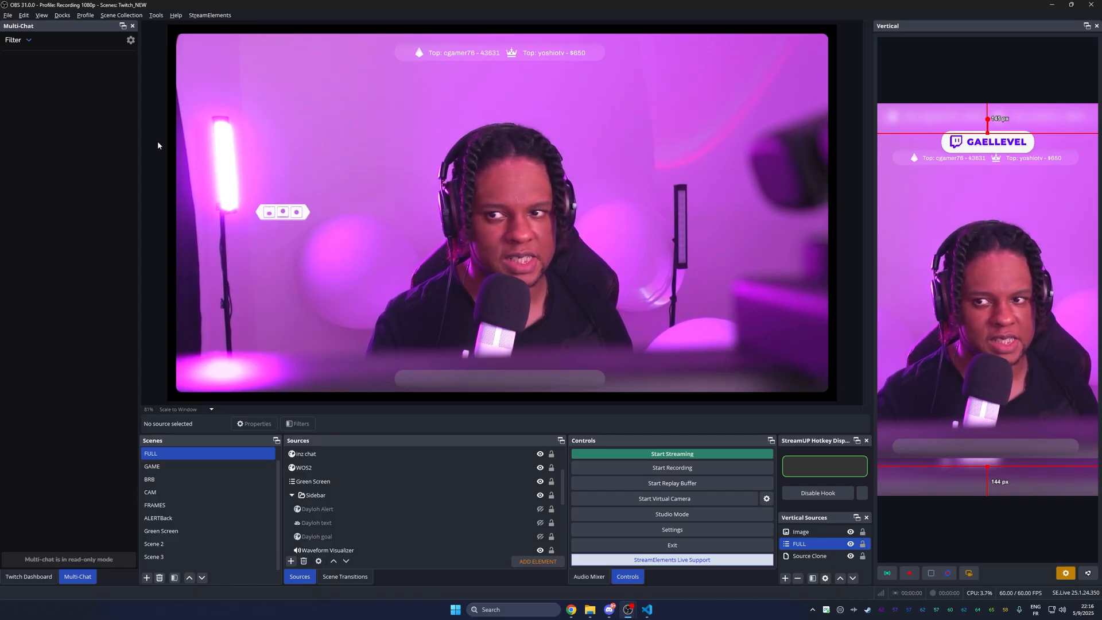
# - Add recording_alert.lua in the Tools > Scripts manager, then close the window
pyautogui.click(155, 15)
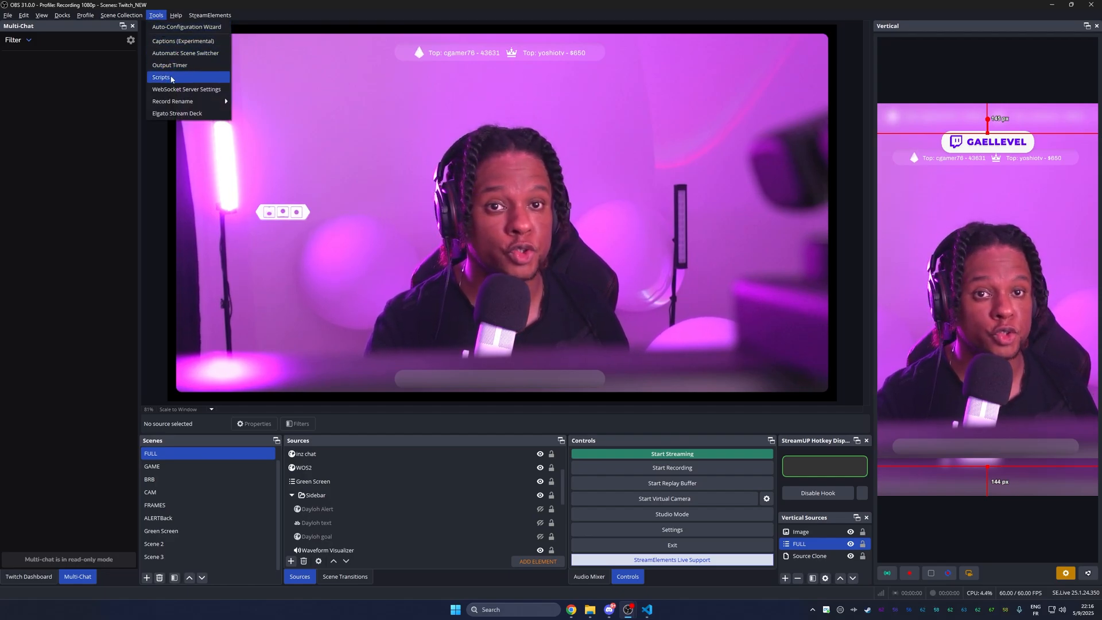
pyautogui.click(161, 76)
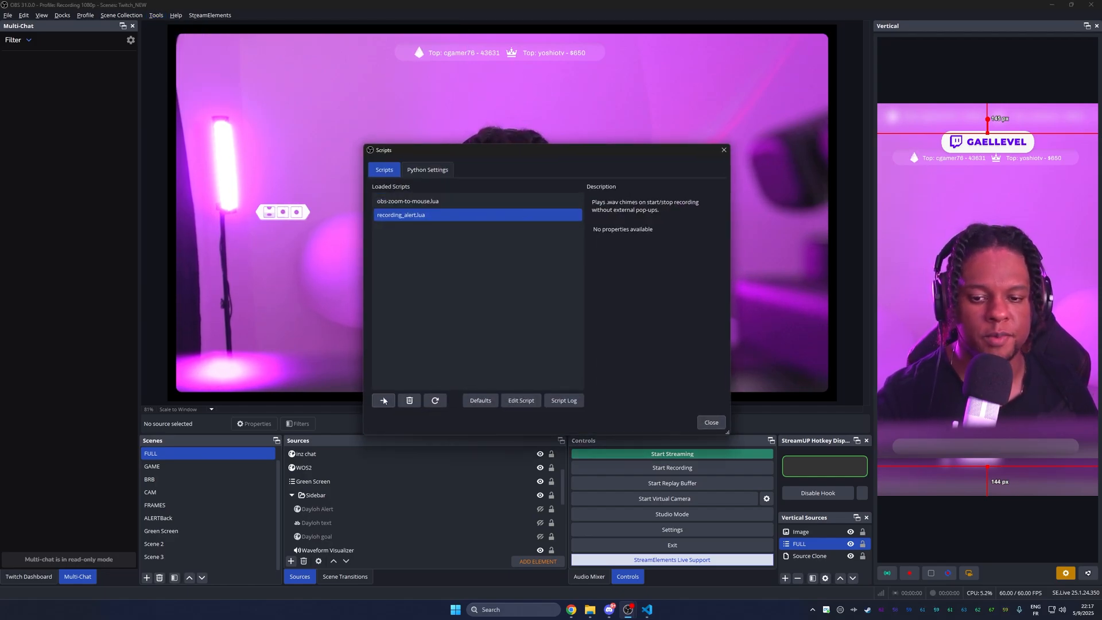
pyautogui.click(383, 400)
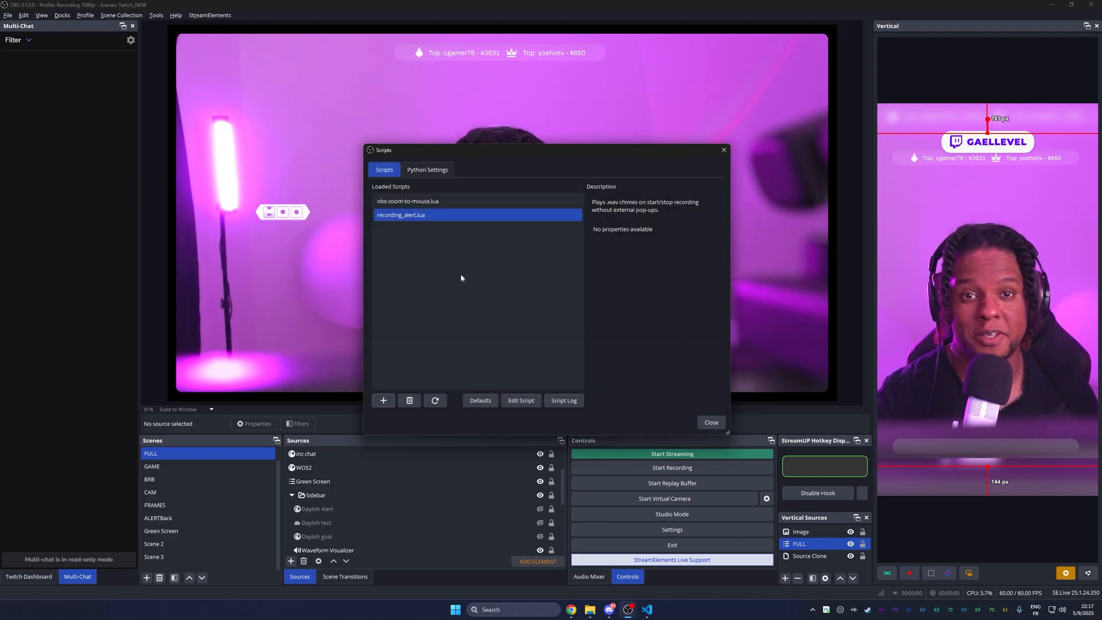
pyautogui.click(710, 422)
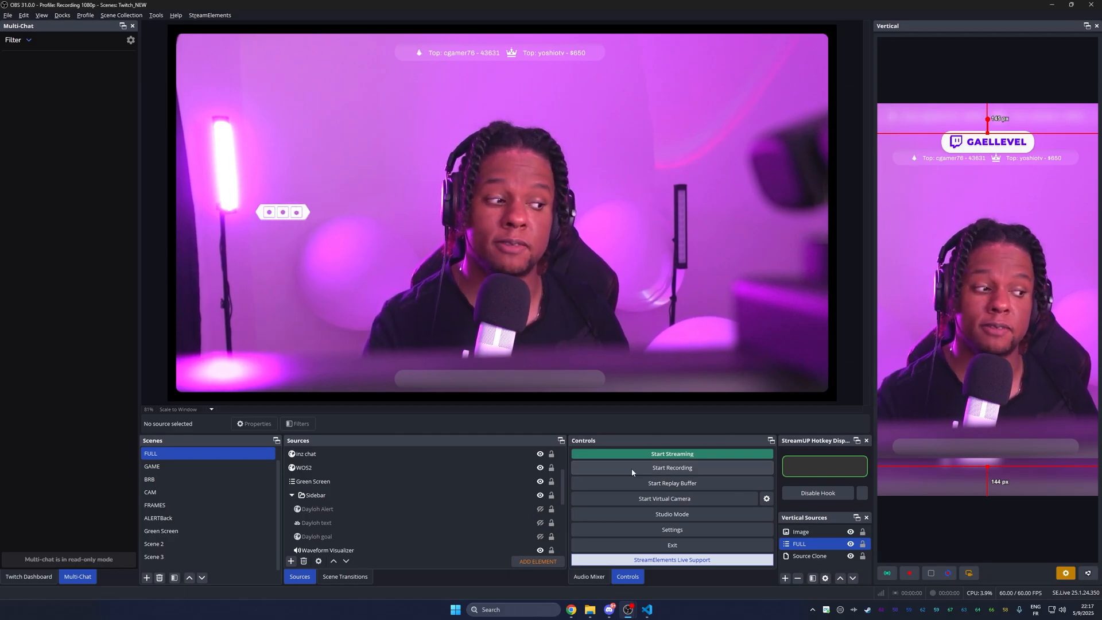
# - Start and then stop a test recording to trigger the alert chimes
pyautogui.click(670, 467)
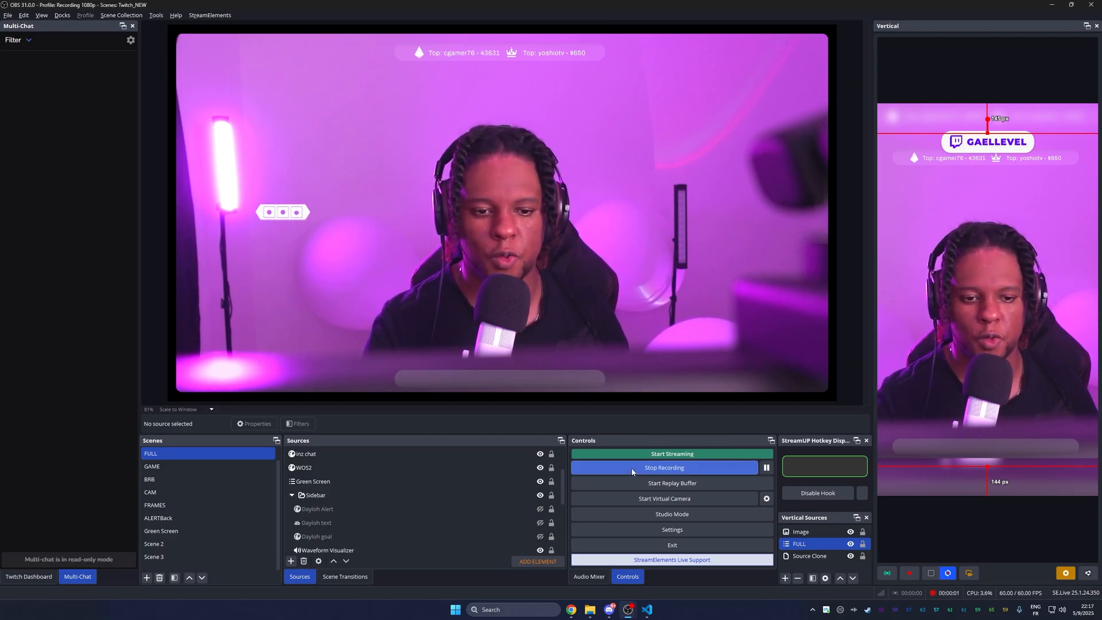
pyautogui.click(664, 467)
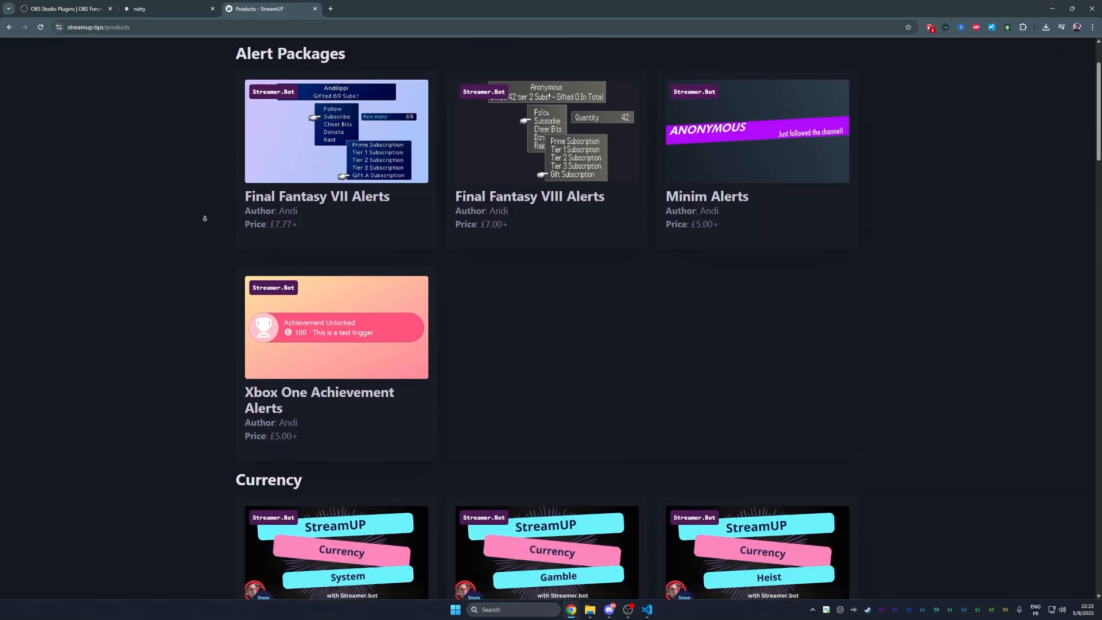
# - Browse the StreamUP products catalogue to the bottom, then switch to the nutty.gg site
pyautogui.scroll(-3)
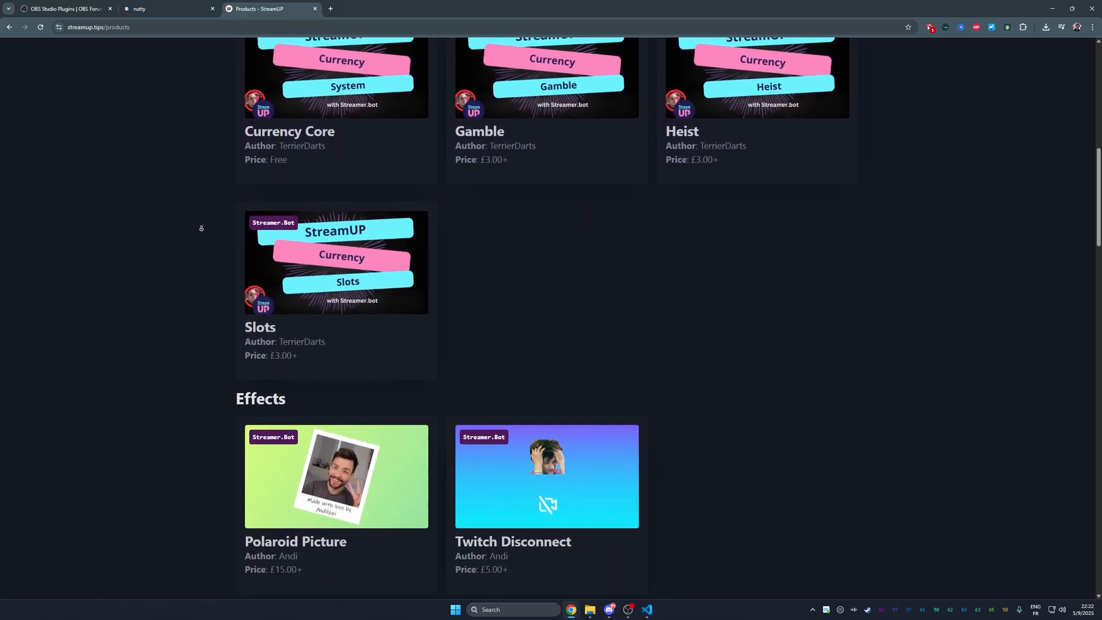
pyautogui.scroll(-3)
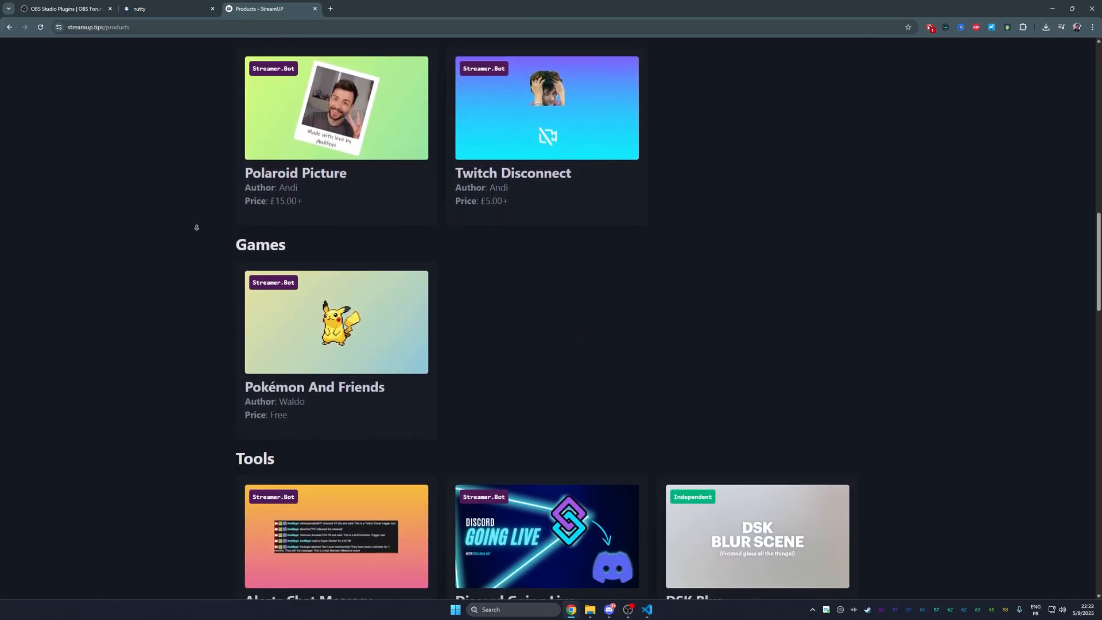
pyautogui.scroll(-3)
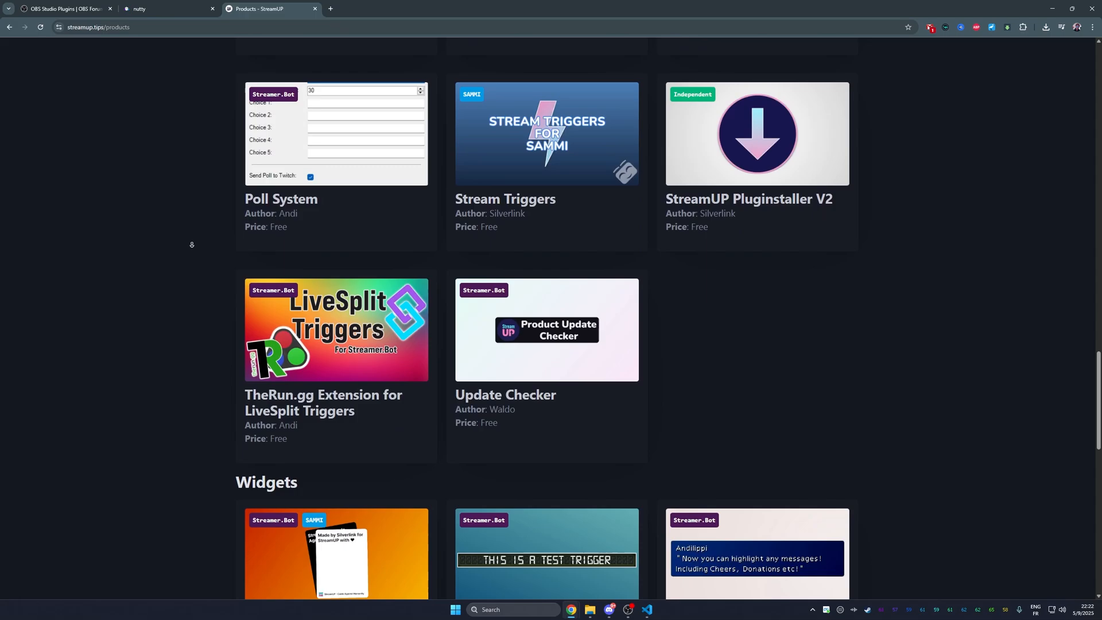
pyautogui.scroll(-3)
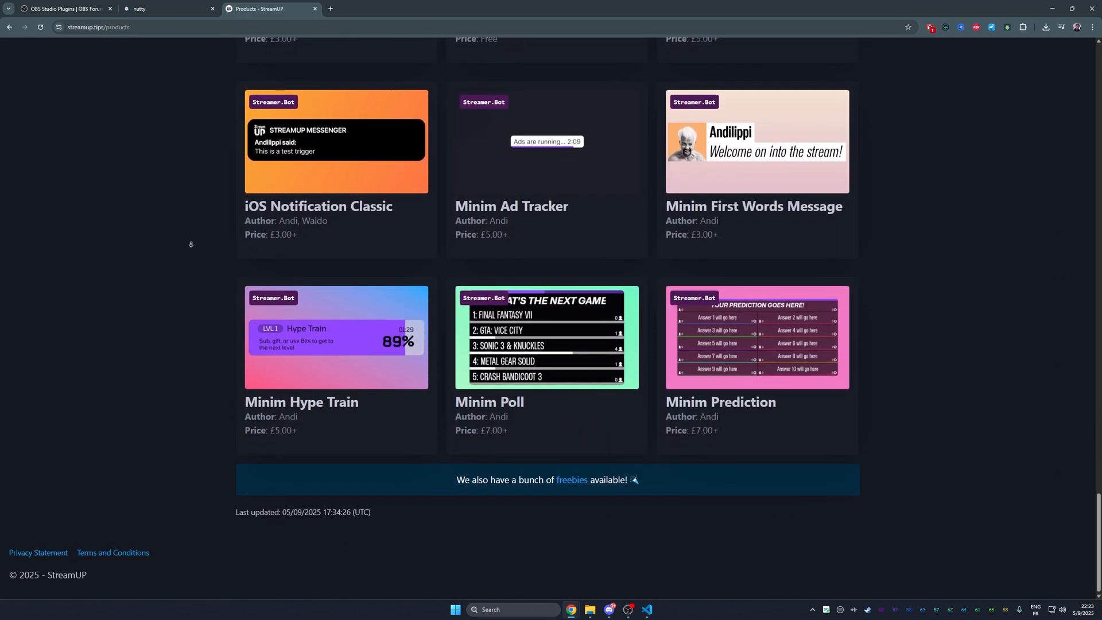
pyautogui.click(166, 8)
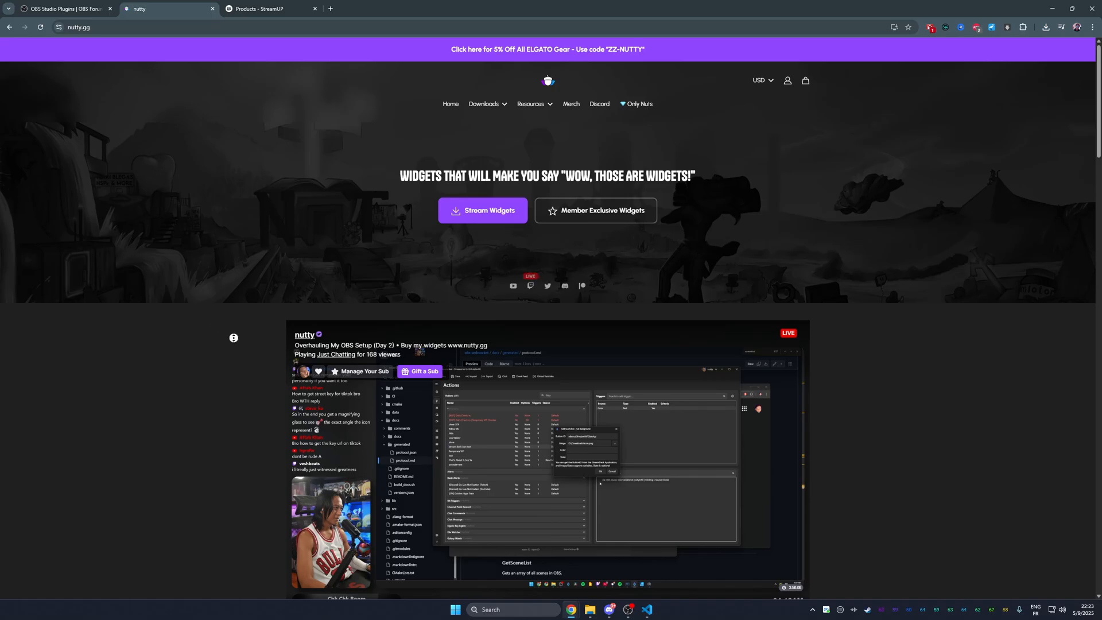
# - Scroll down nutty.gg's homepage through the music and free stream widget collections
pyautogui.scroll(-3)
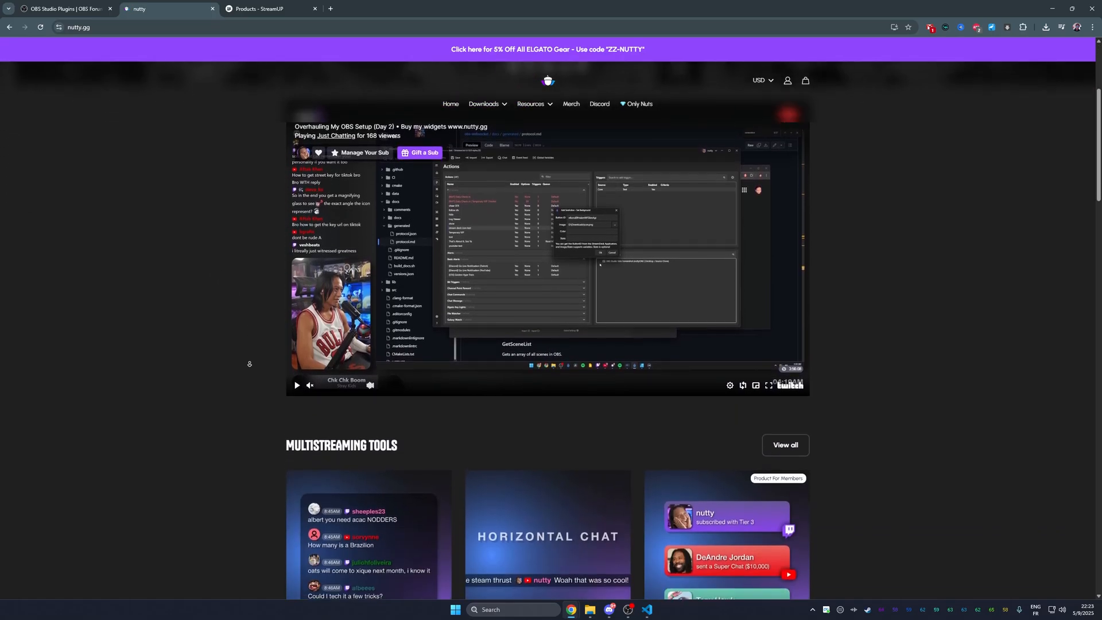
pyautogui.scroll(-3)
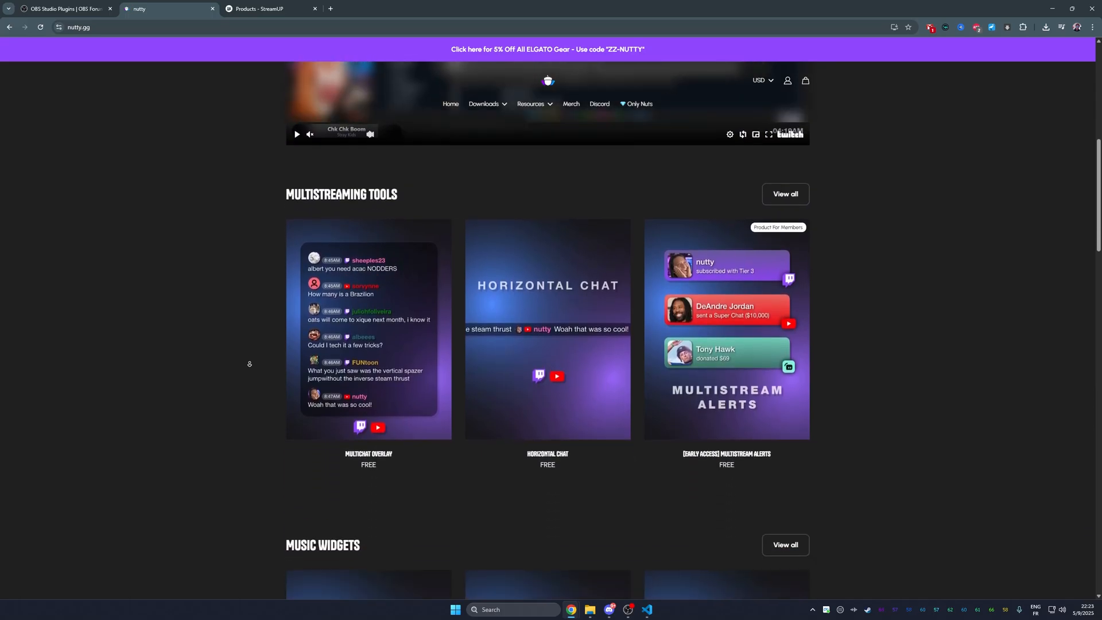
pyautogui.scroll(-3)
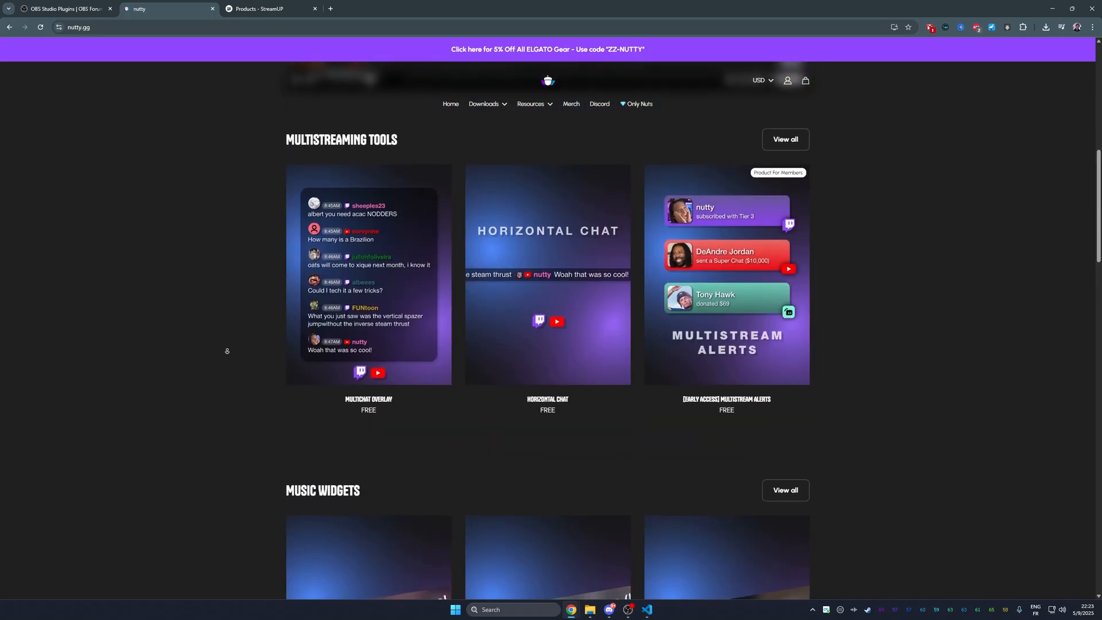
pyautogui.scroll(-3)
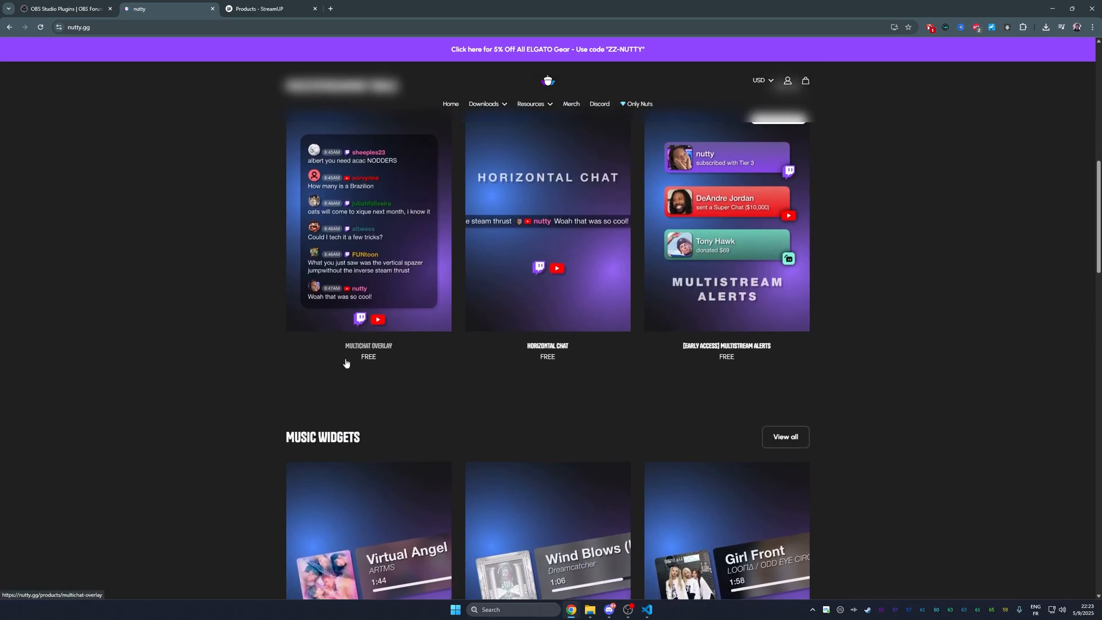
pyautogui.moveTo(328, 364)
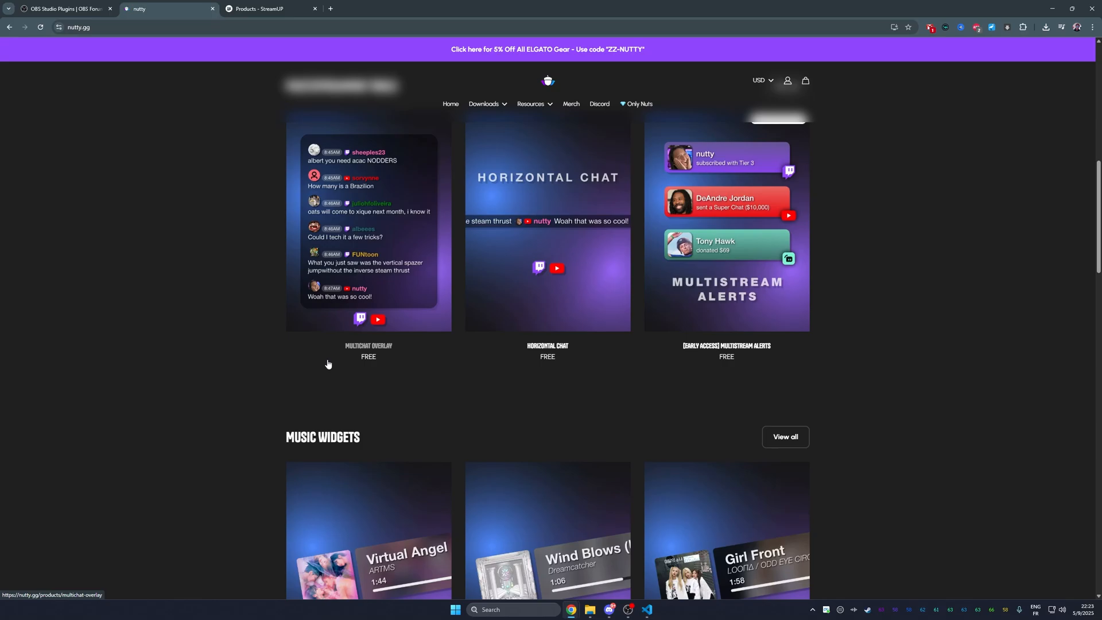
pyautogui.scroll(-3)
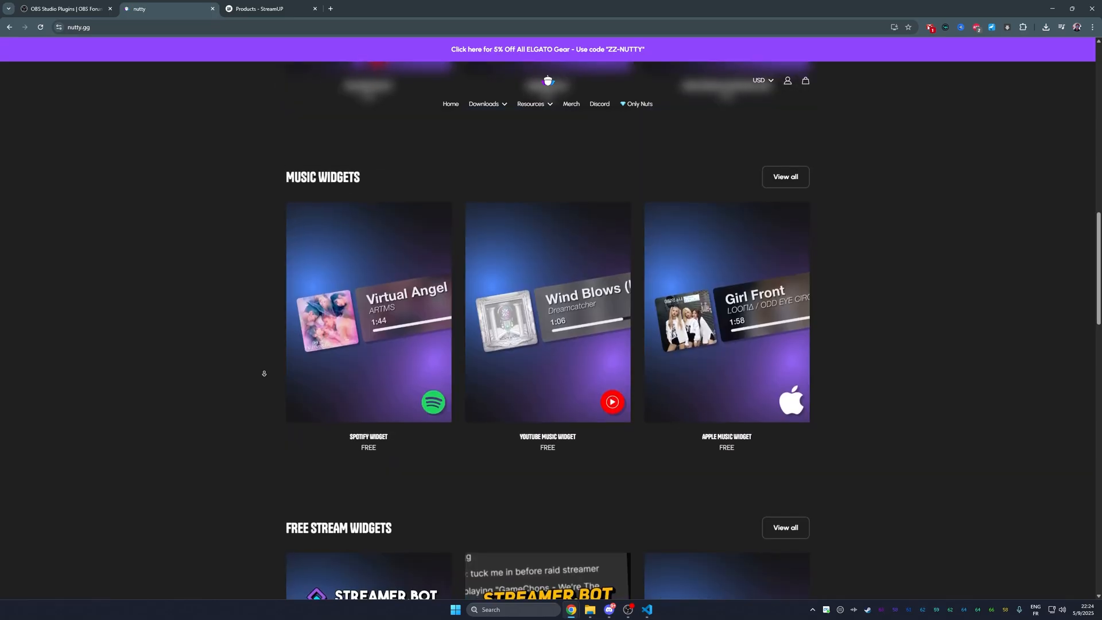
pyautogui.scroll(-3)
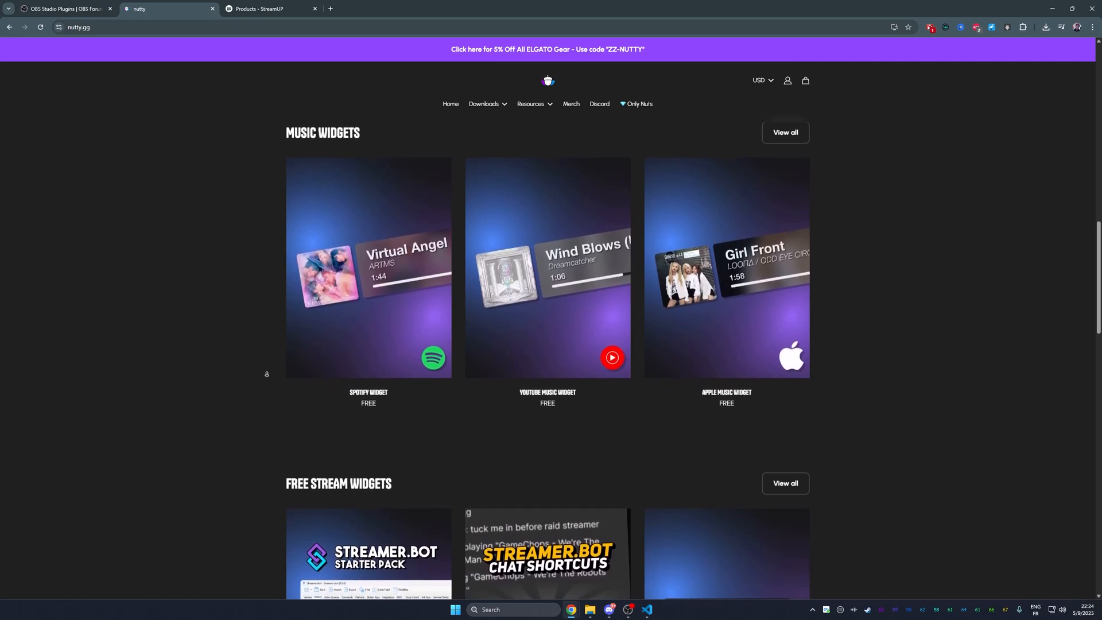
# - Scroll on through the member-exclusive widgets to the page end and pause the embedded stream video
pyautogui.scroll(-3)
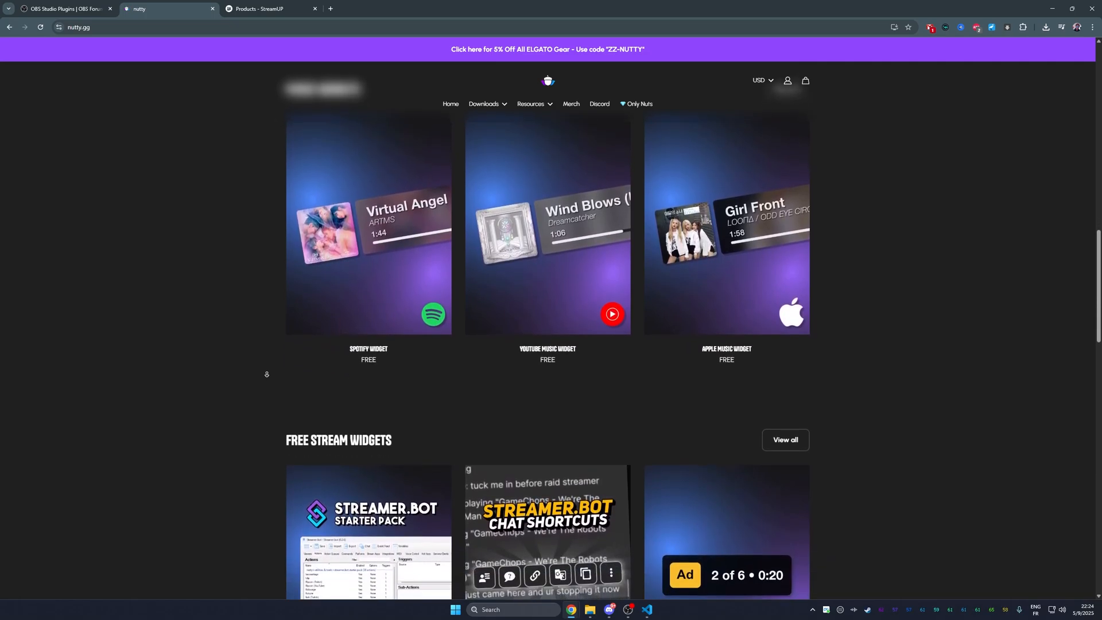
pyautogui.scroll(-3)
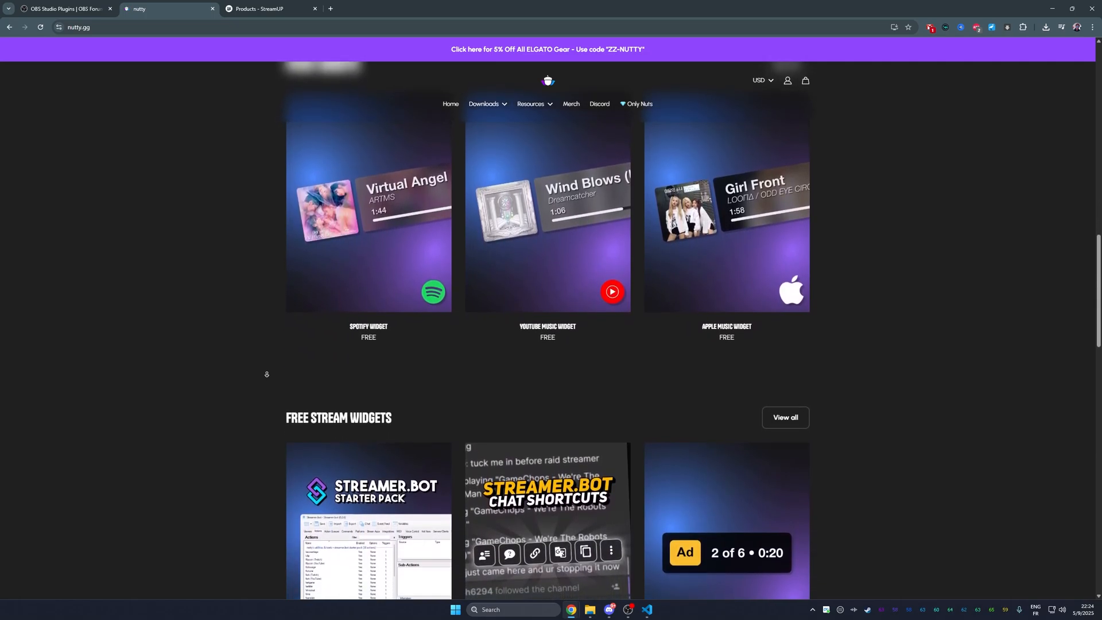
pyautogui.scroll(-3)
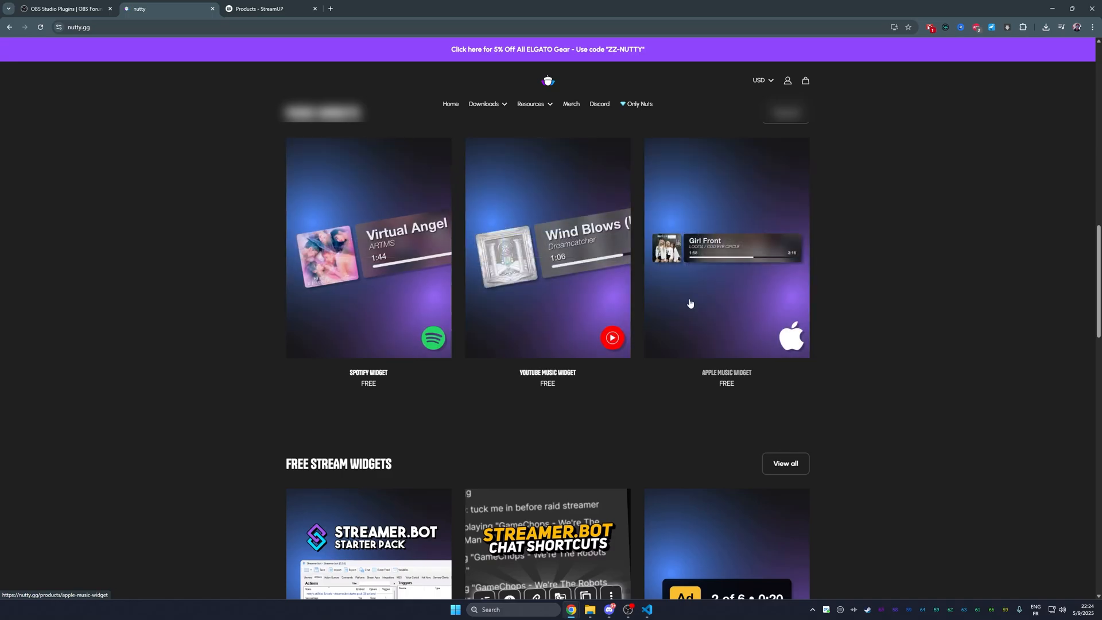
pyautogui.scroll(-3)
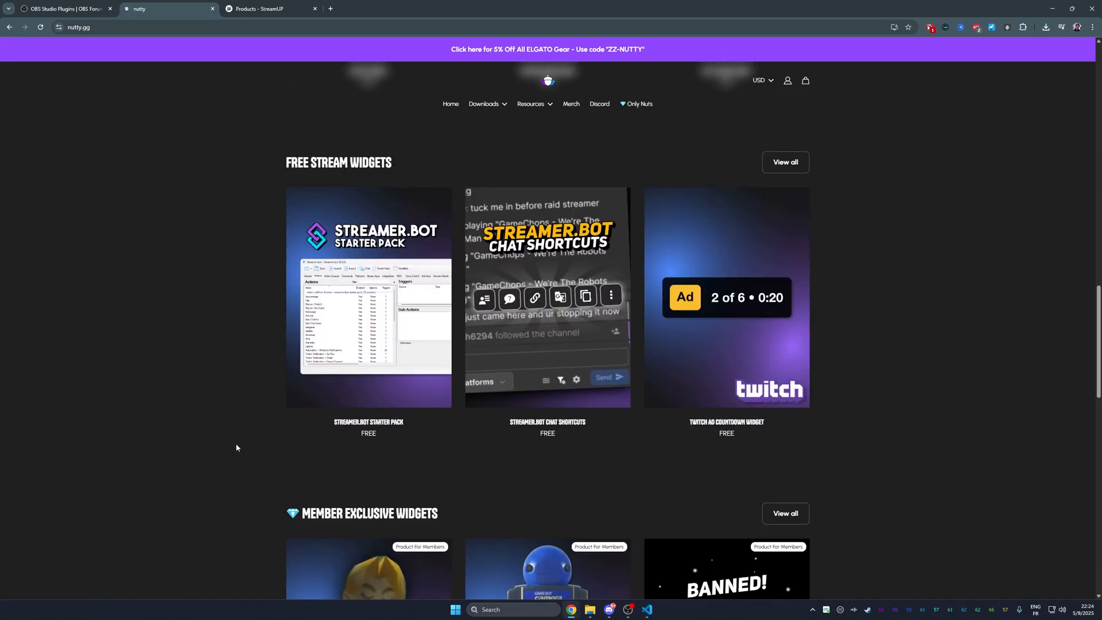
pyautogui.scroll(-3)
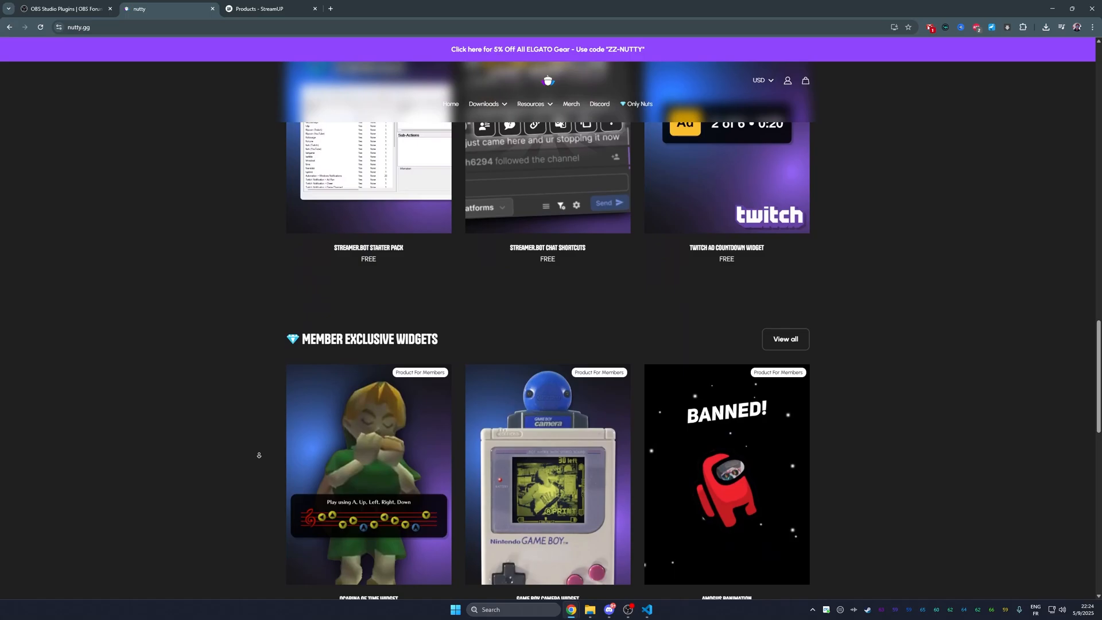
pyautogui.scroll(-3)
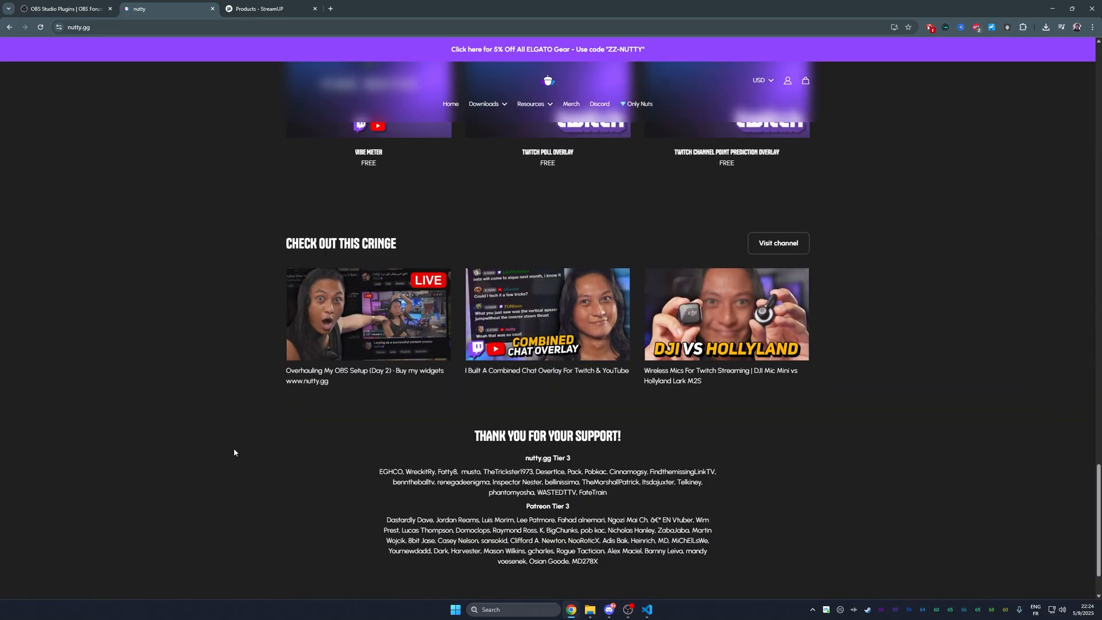
pyautogui.moveTo(235, 297)
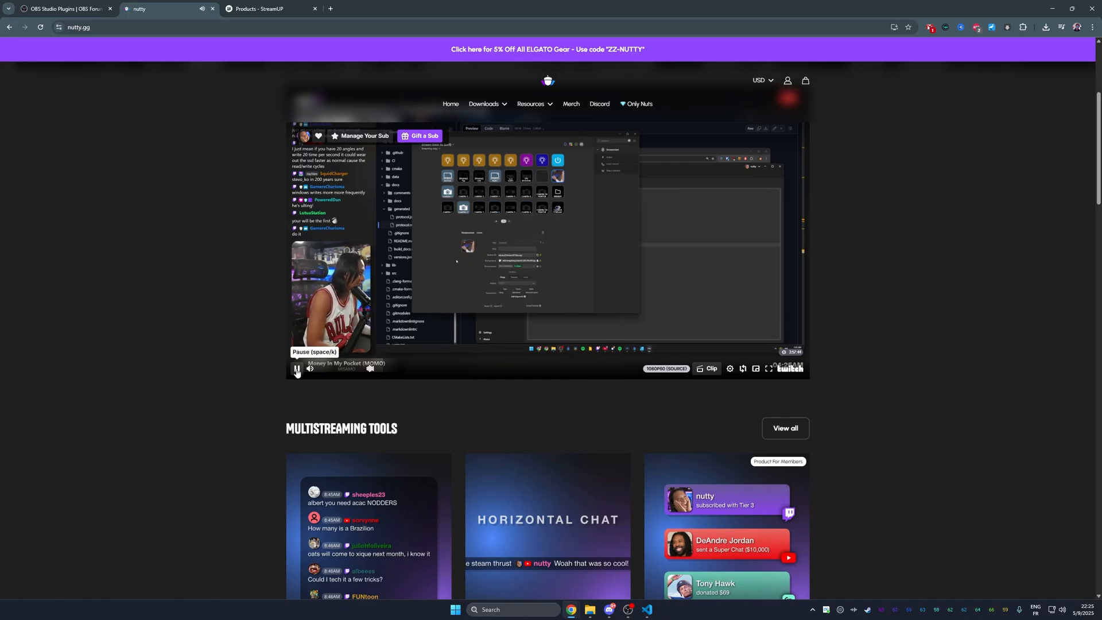
pyautogui.click(297, 368)
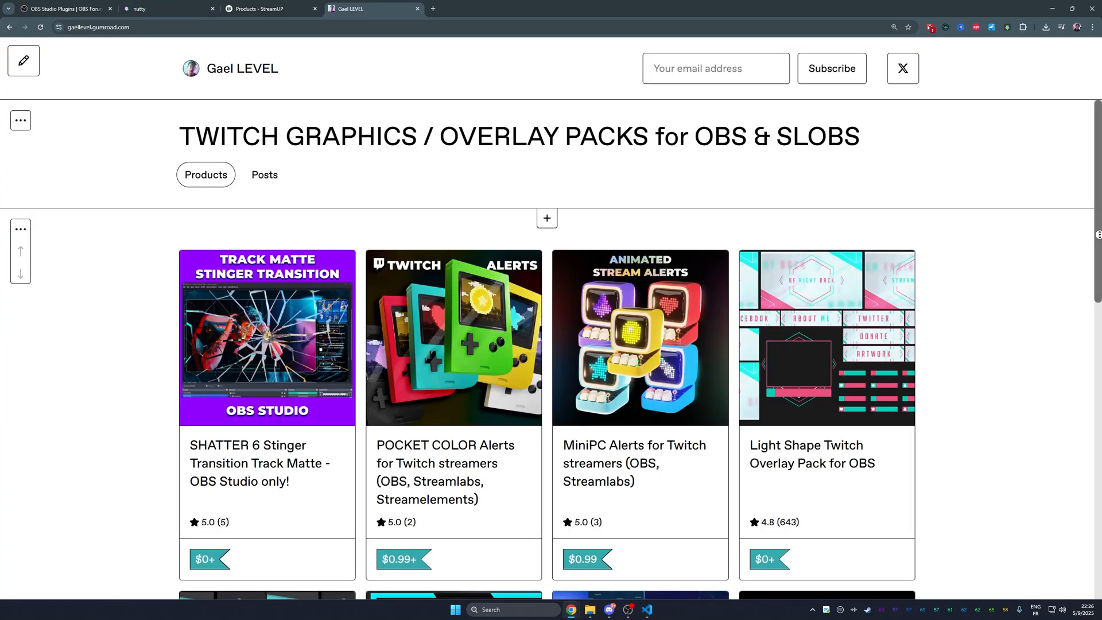
# - Scroll Gael LEVEL's product grid of stingers, alerts and overlays, then open POCKET COLOR Alerts
pyautogui.scroll(-3)
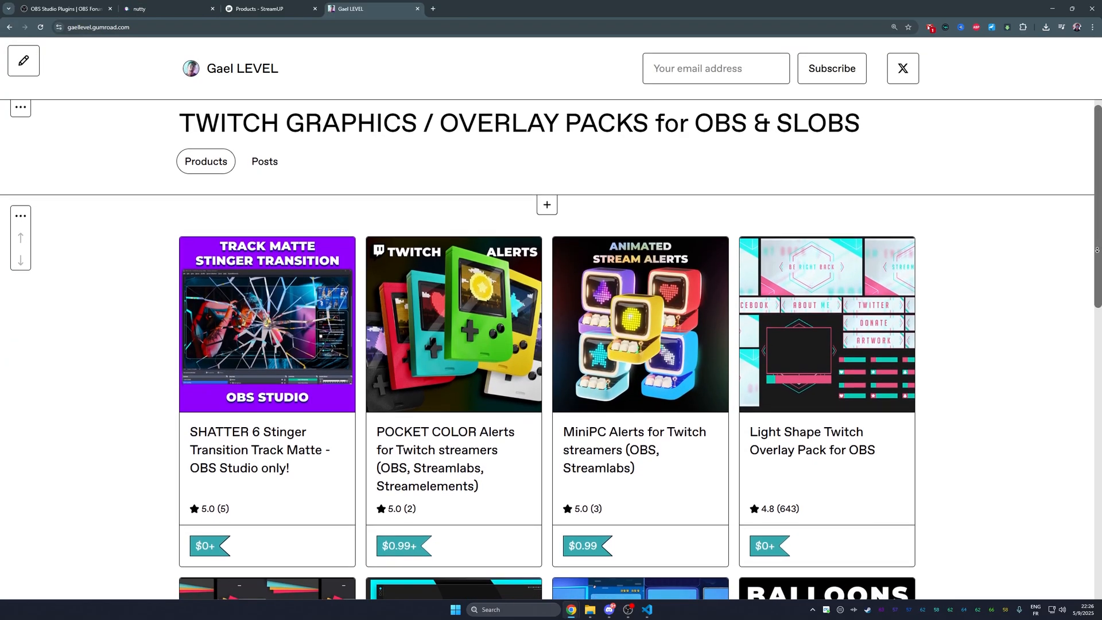
pyautogui.scroll(-3)
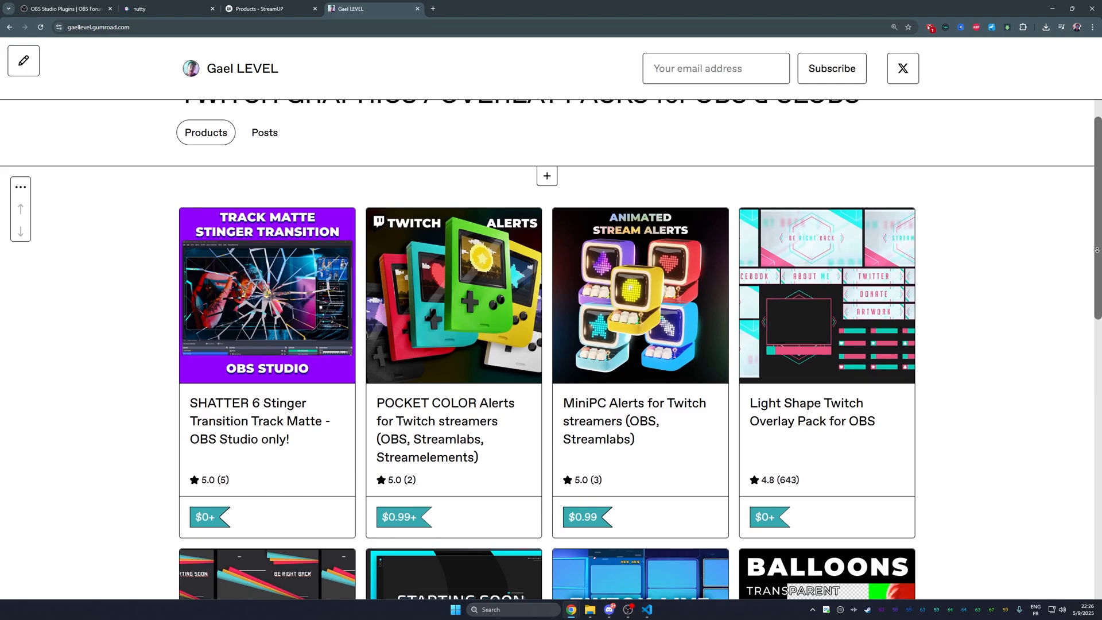
pyautogui.scroll(-3)
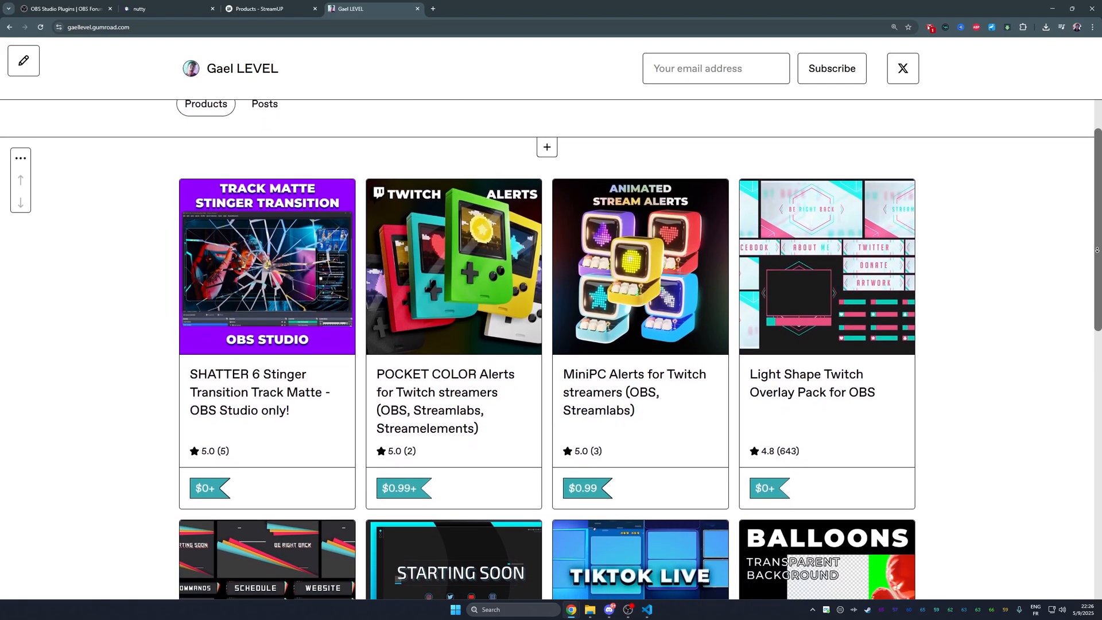
pyautogui.scroll(-3)
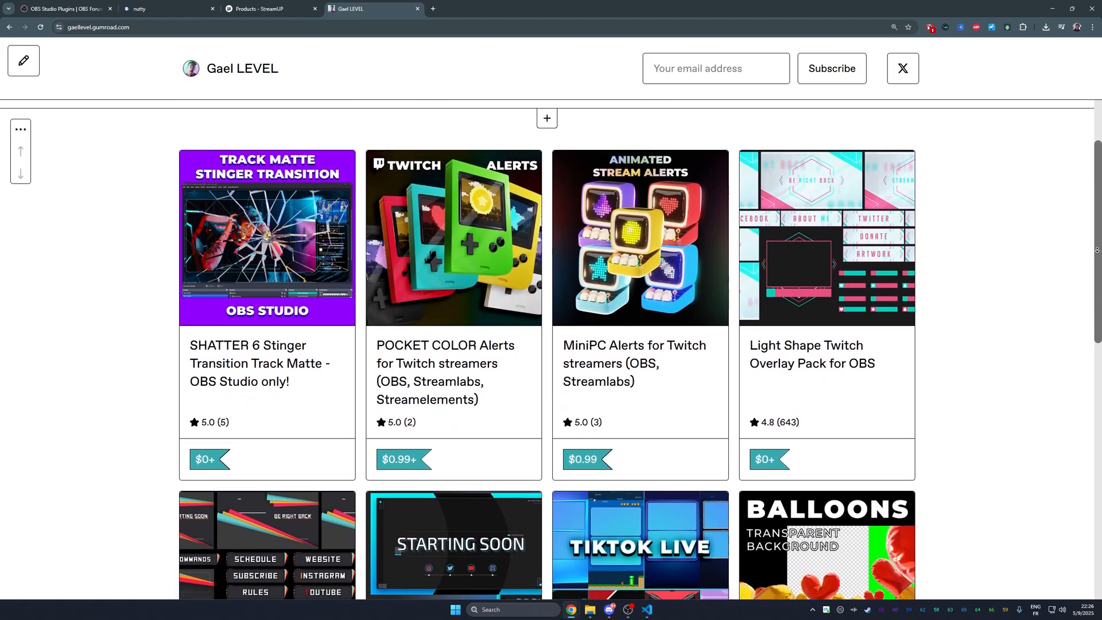
pyautogui.scroll(-3)
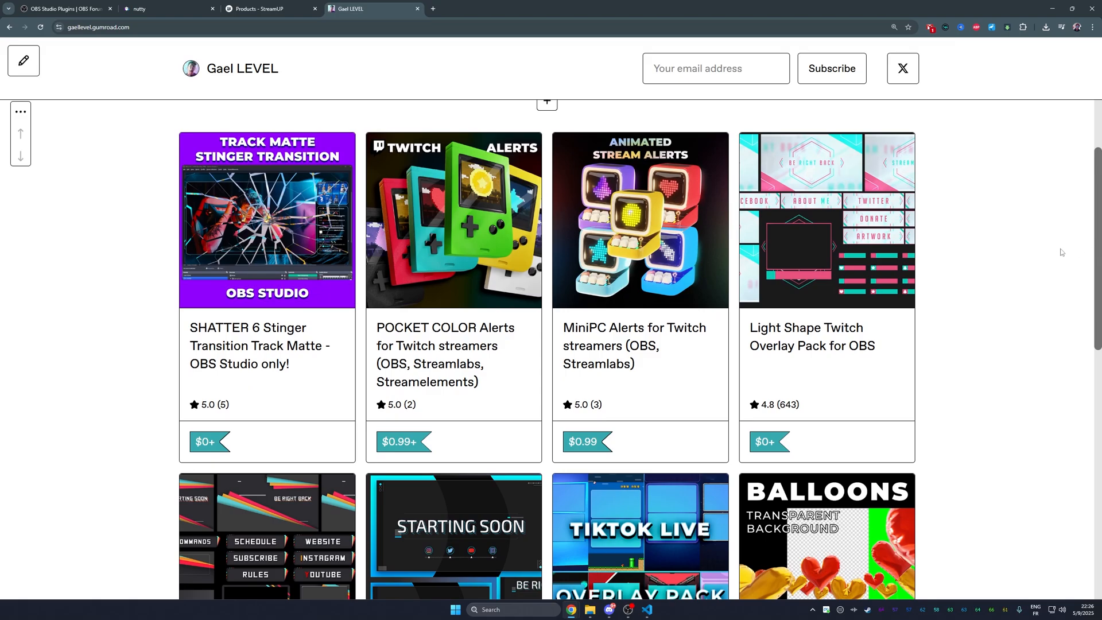
pyautogui.click(453, 219)
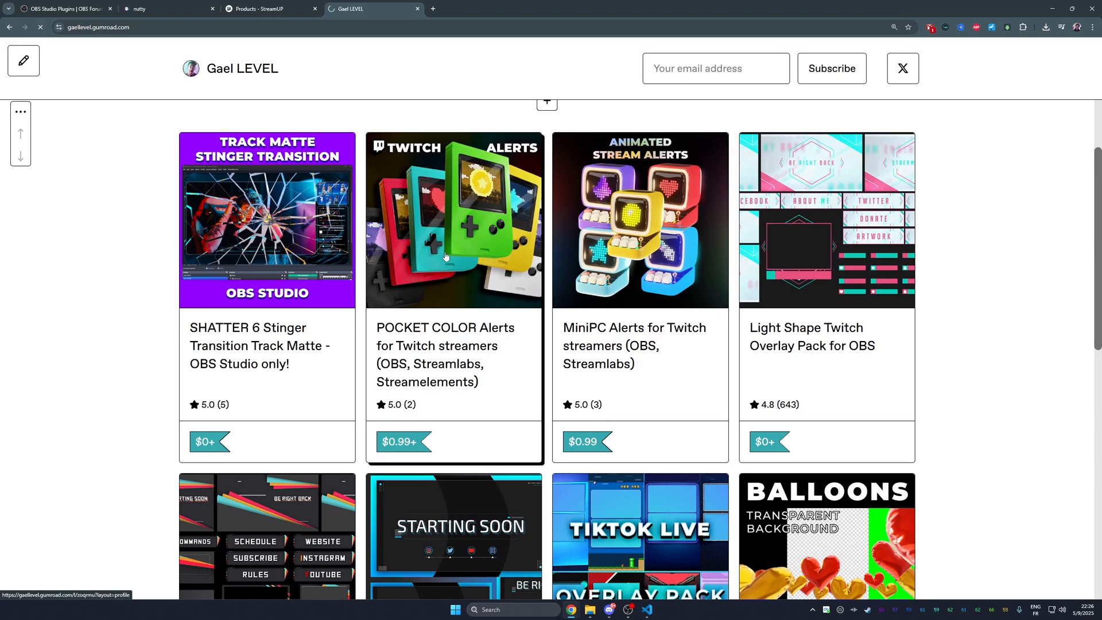
pyautogui.click(453, 220)
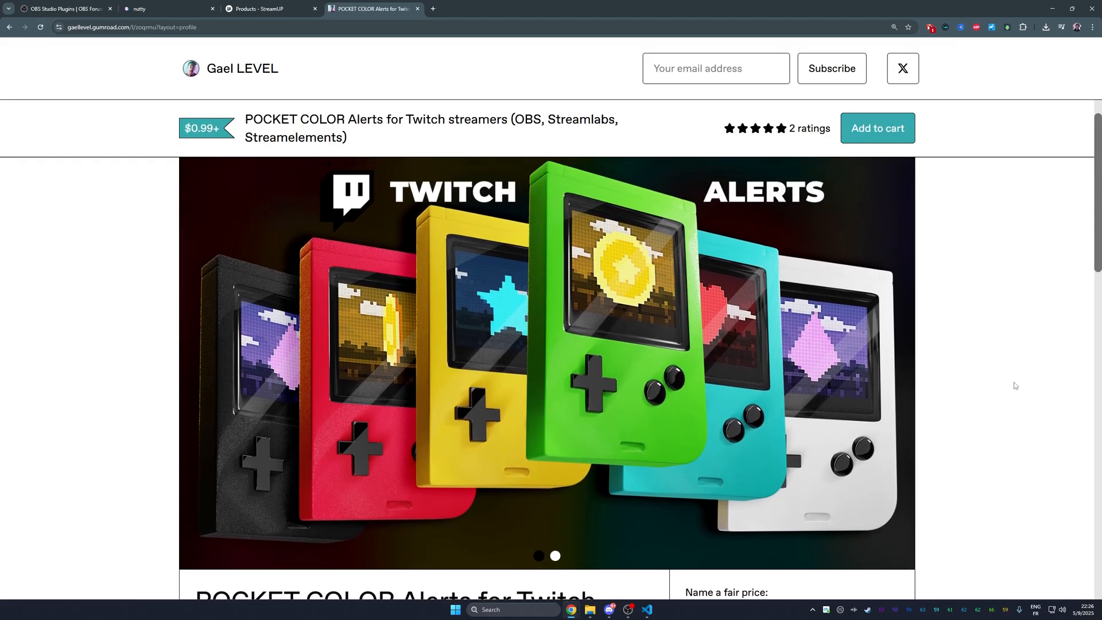
pyautogui.click(555, 556)
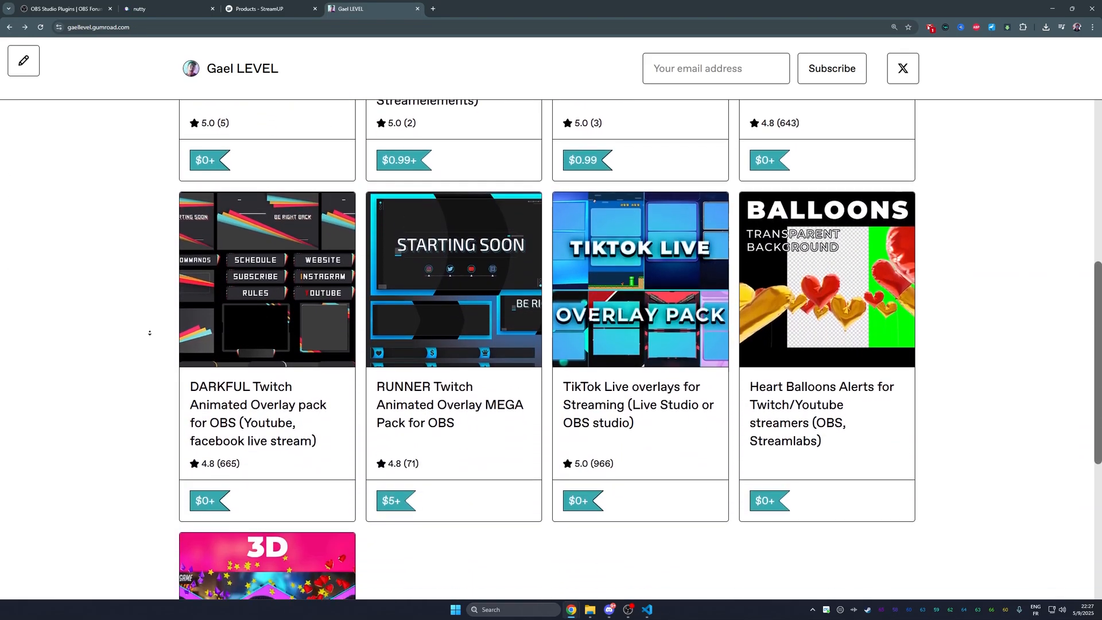
pyautogui.scroll(-3)
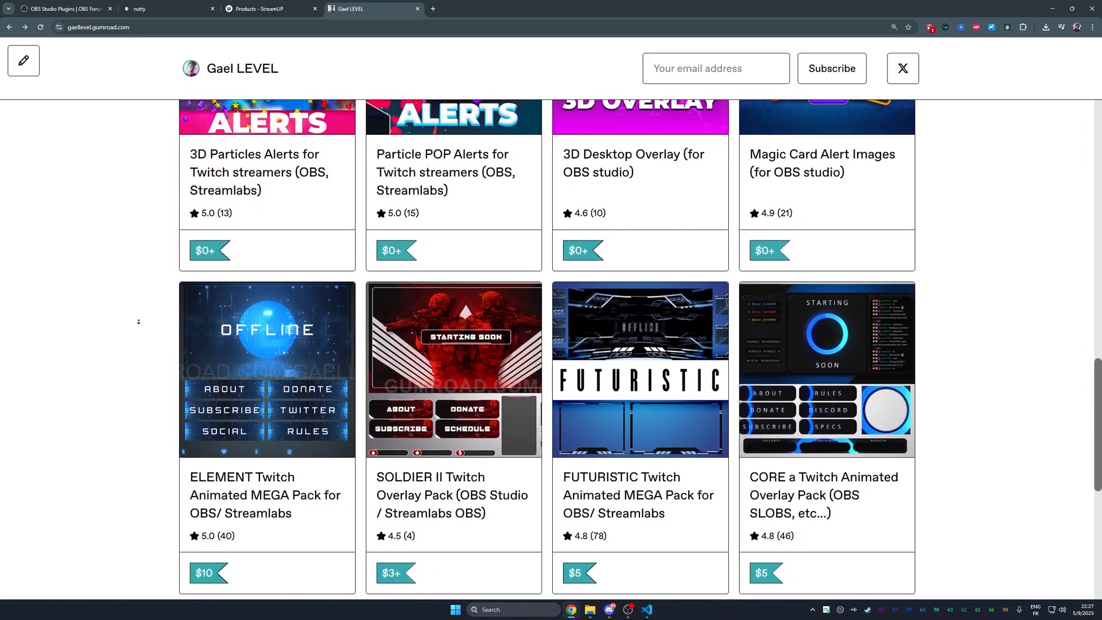
pyautogui.scroll(-3)
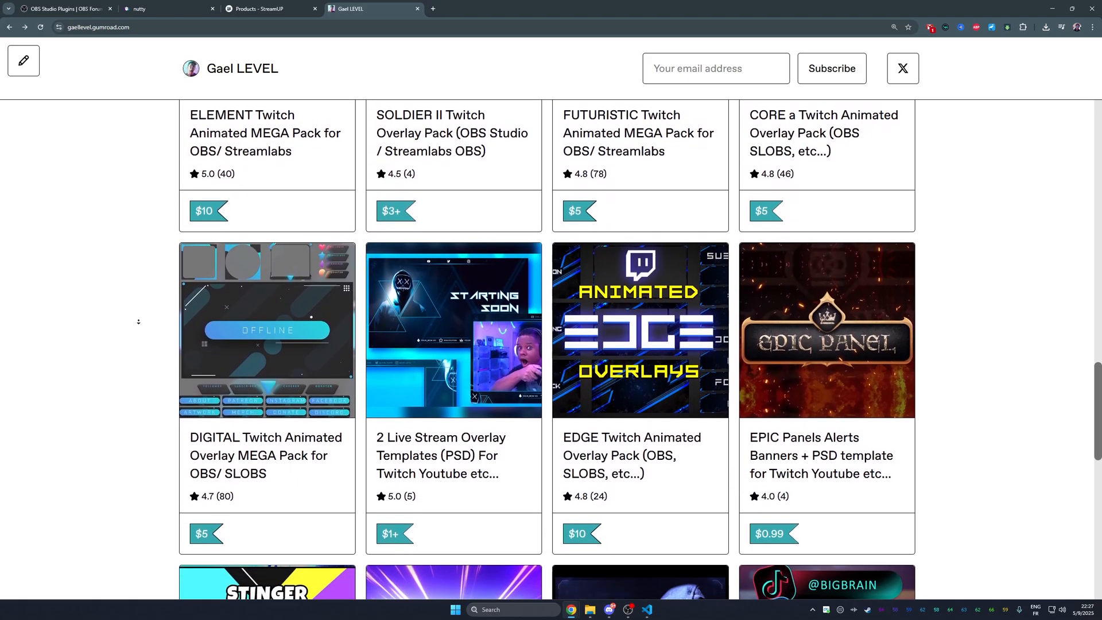
pyautogui.scroll(-3)
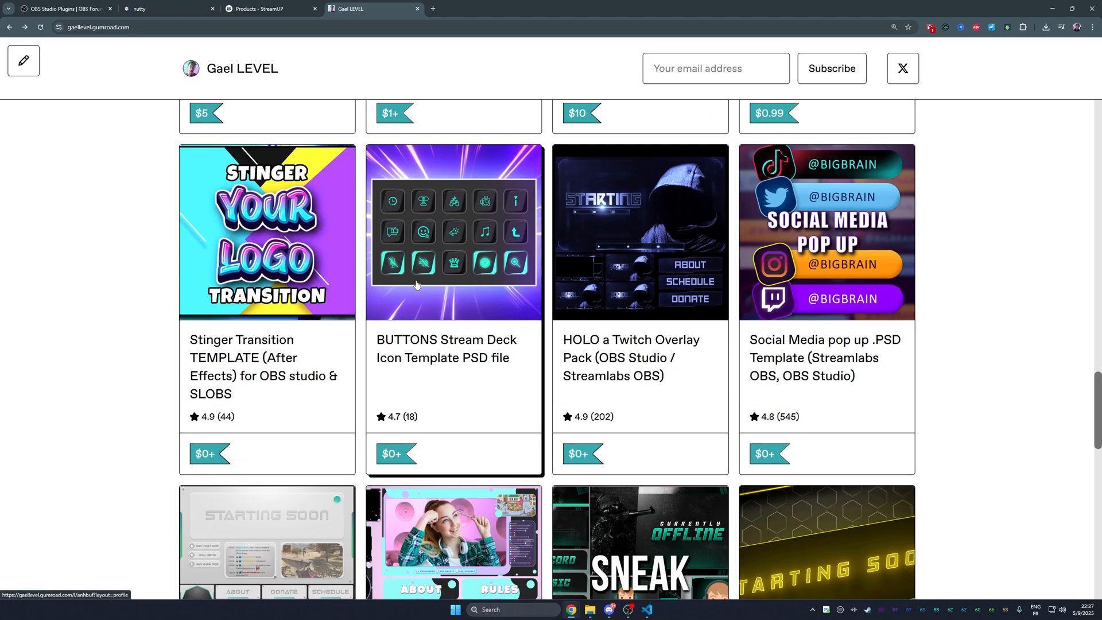
pyautogui.scroll(-3)
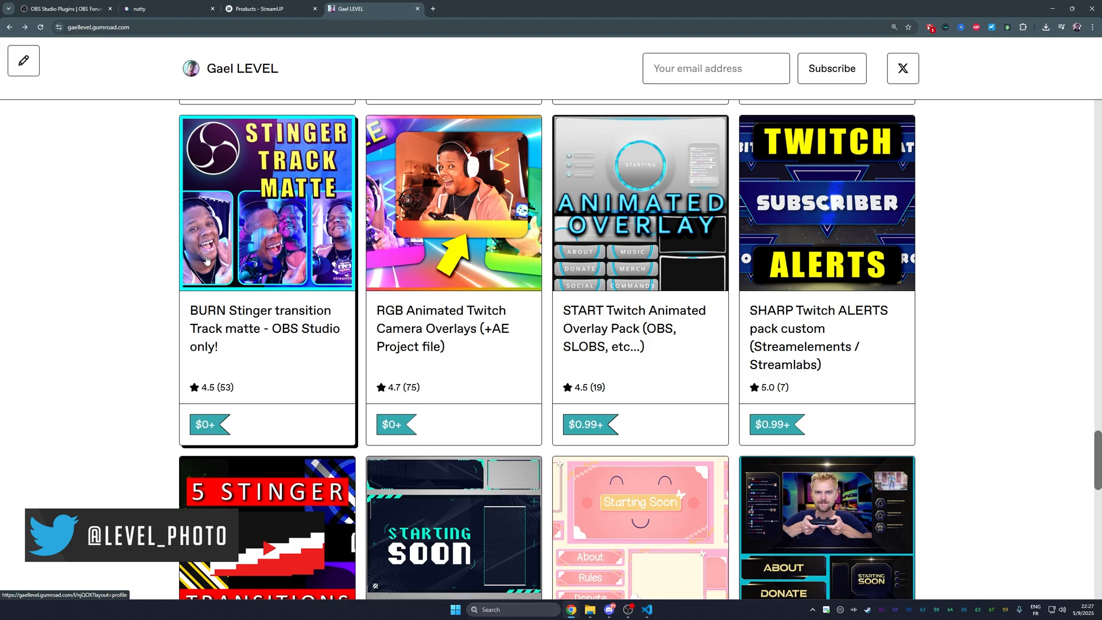